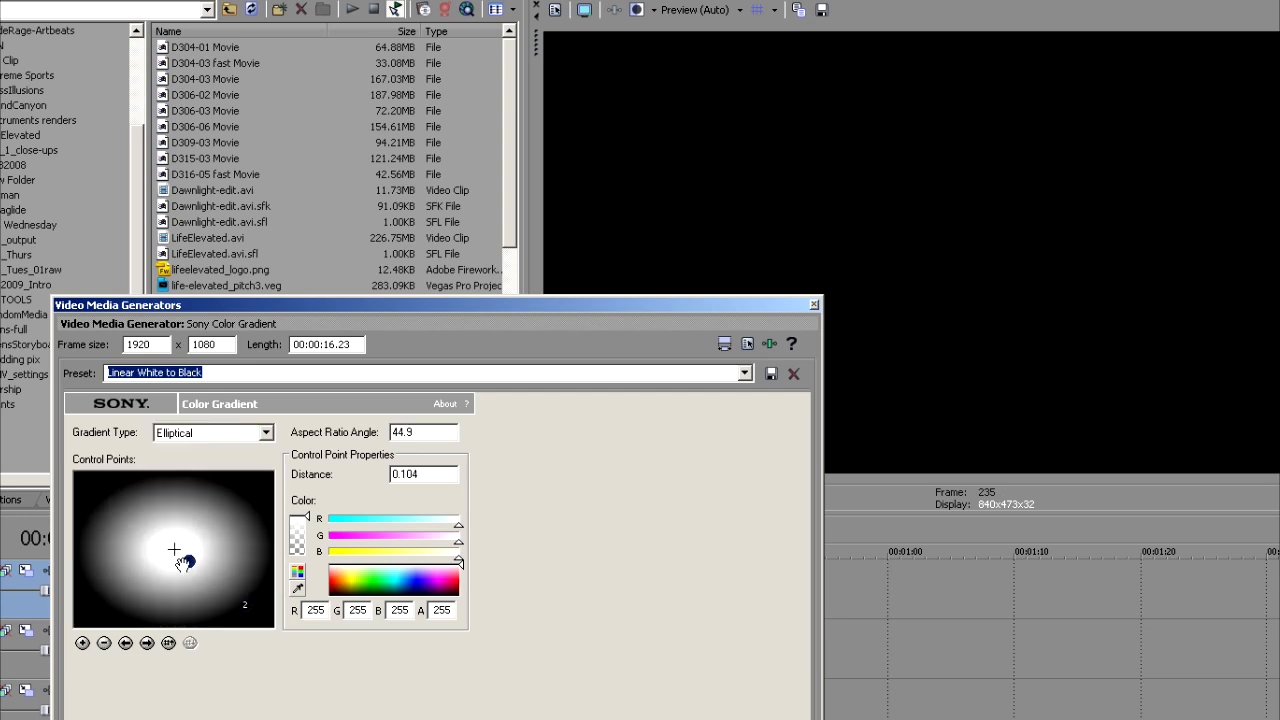
# Step: Drag the gradient's outer control point outward to enlarge the soft white ellipse
pyautogui.moveTo(184, 560); pyautogui.dragTo(218, 596)
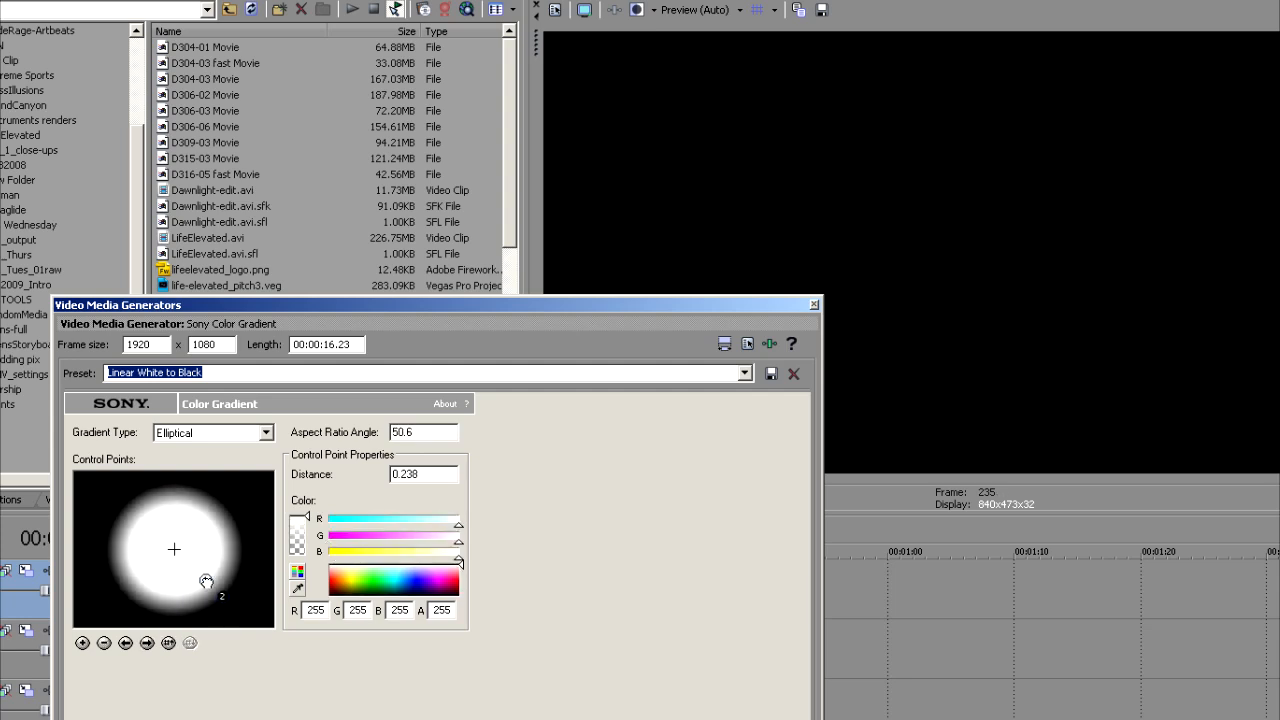
pyautogui.moveTo(206, 582); pyautogui.dragTo(206, 580)
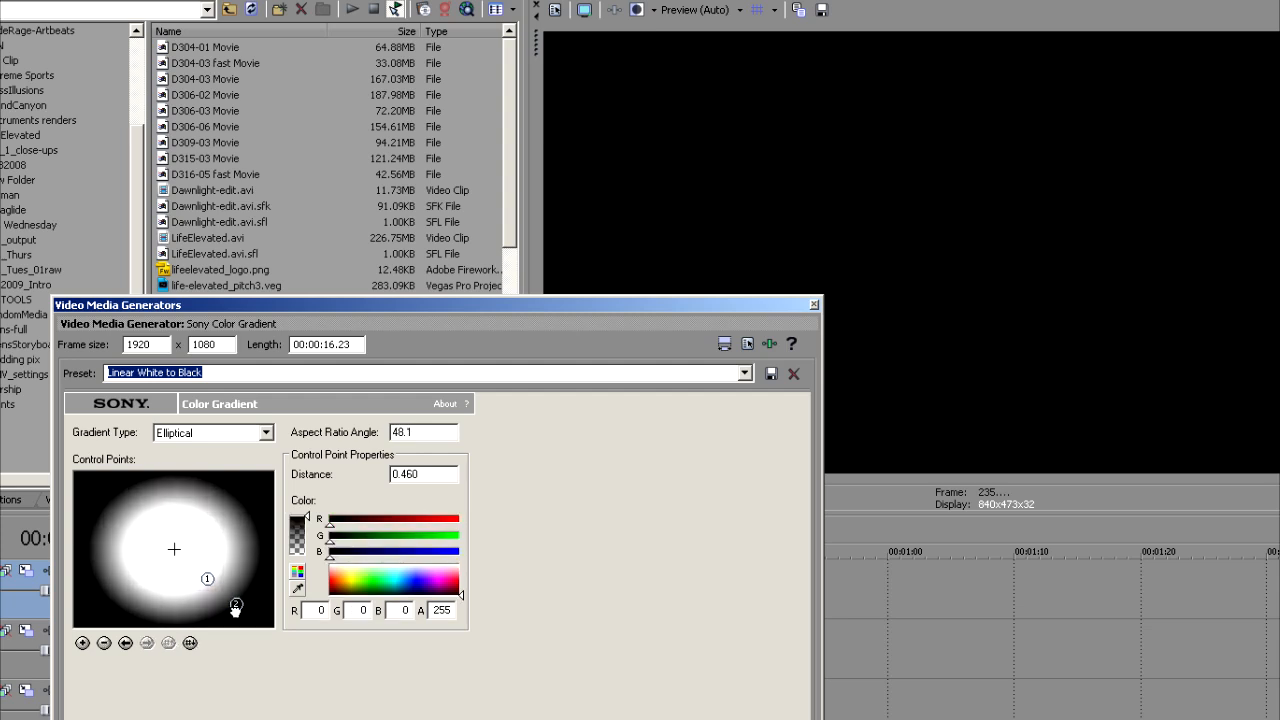
pyautogui.moveTo(236, 604); pyautogui.dragTo(256, 632)
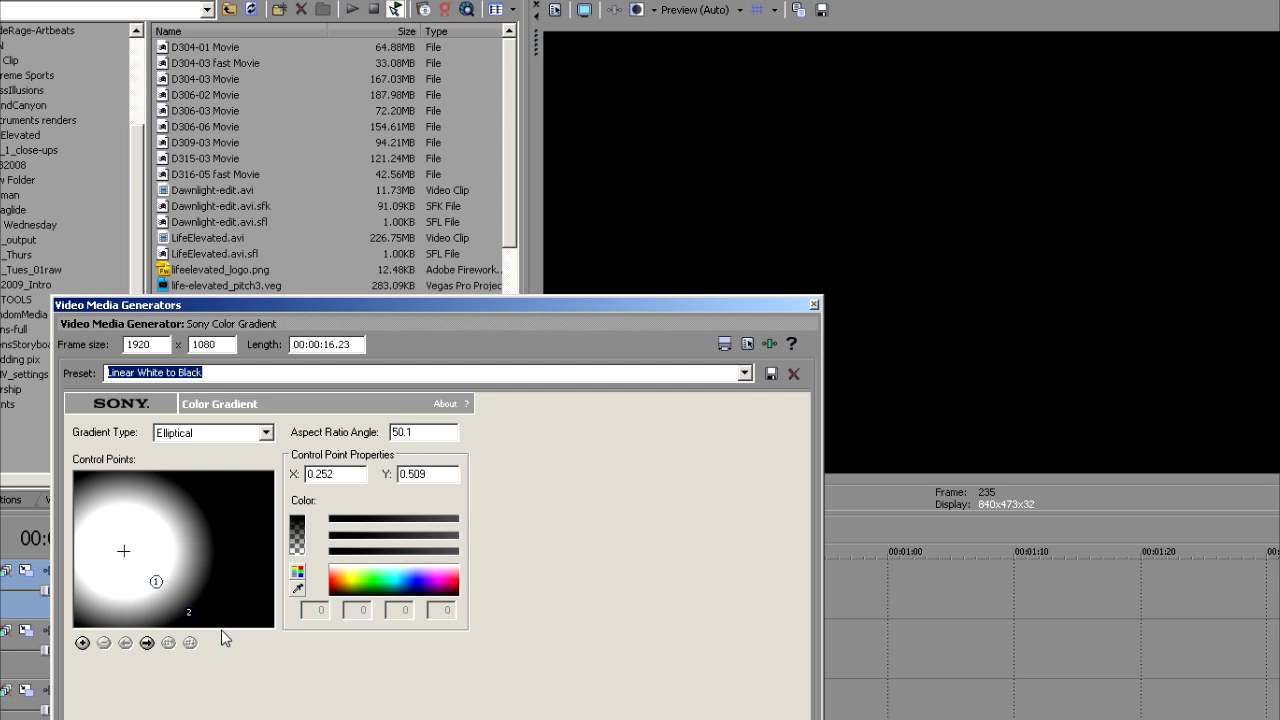
pyautogui.moveTo(260, 636)
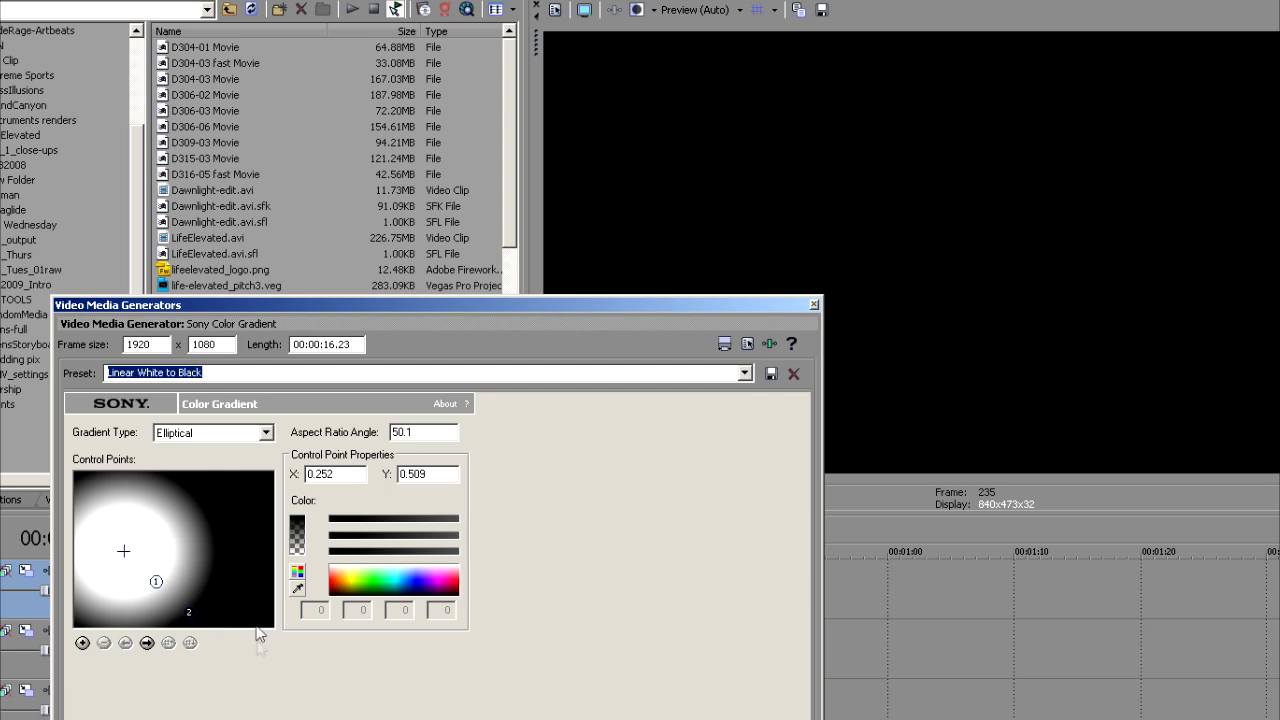
pyautogui.moveTo(252, 500)
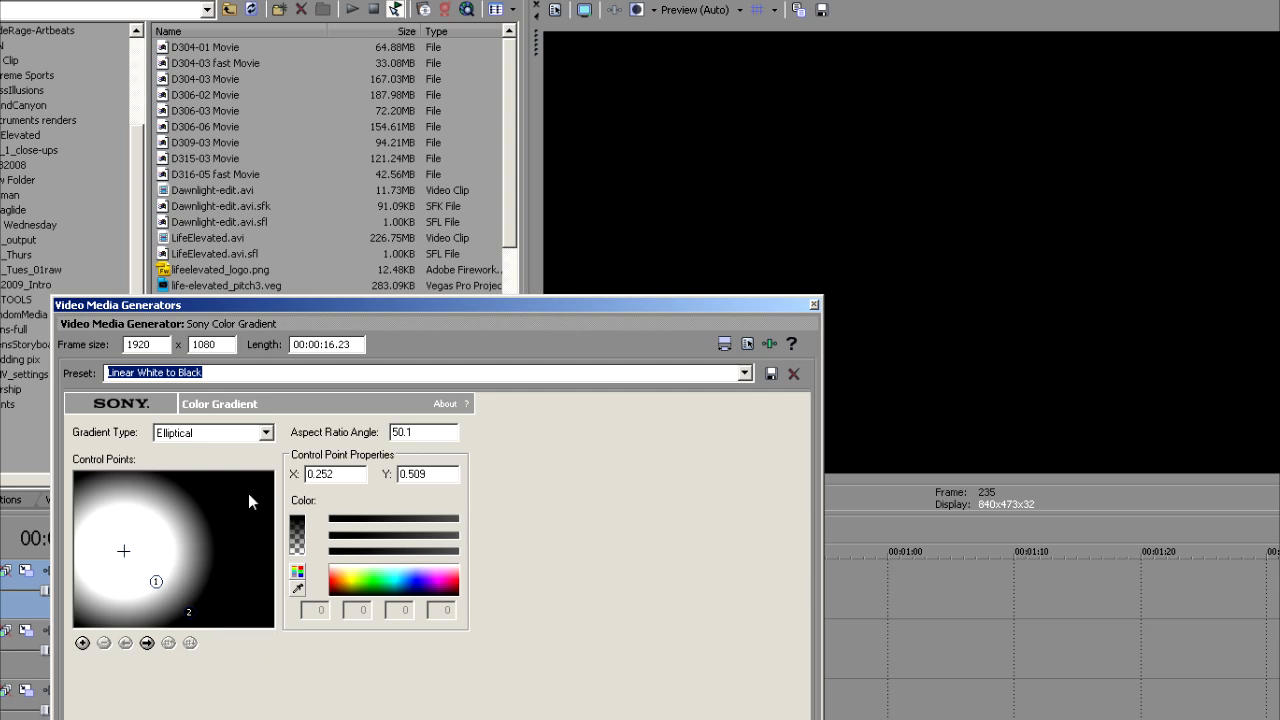
pyautogui.moveTo(836, 302)
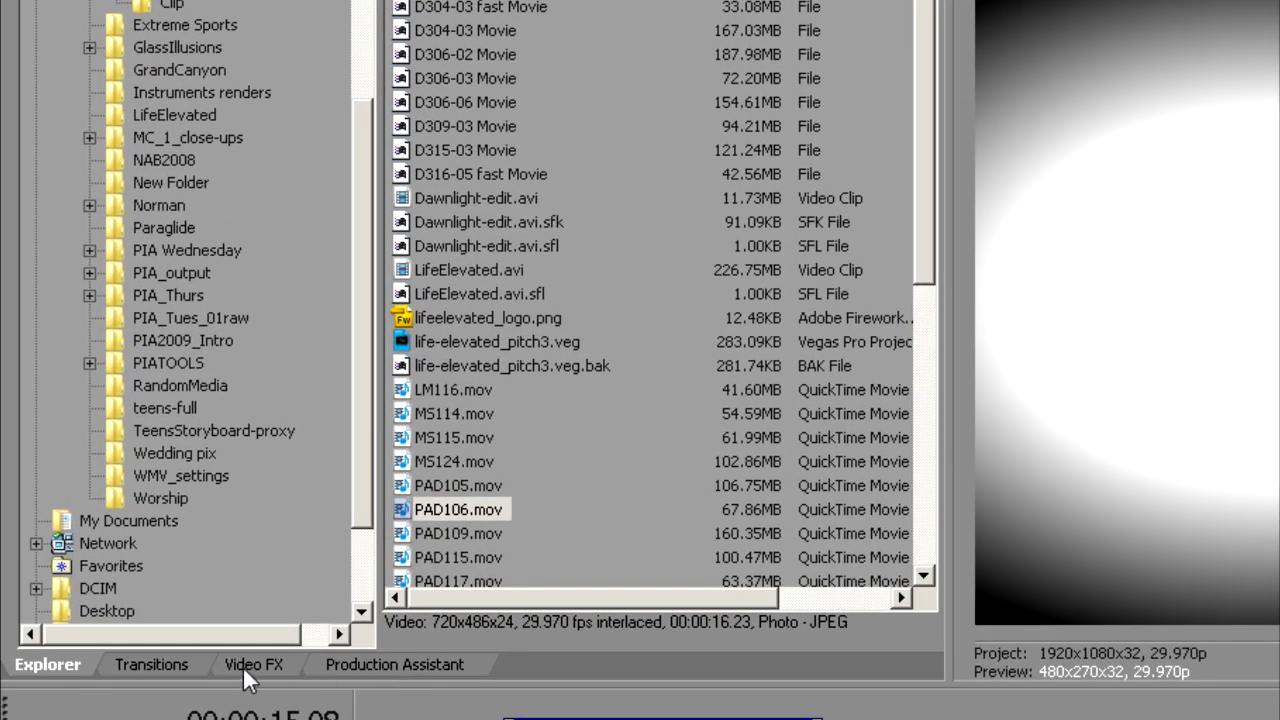
# Step: Apply Mask Generator as track 1's Track FX with Luminance and Invert enabled
pyautogui.click(252, 664)
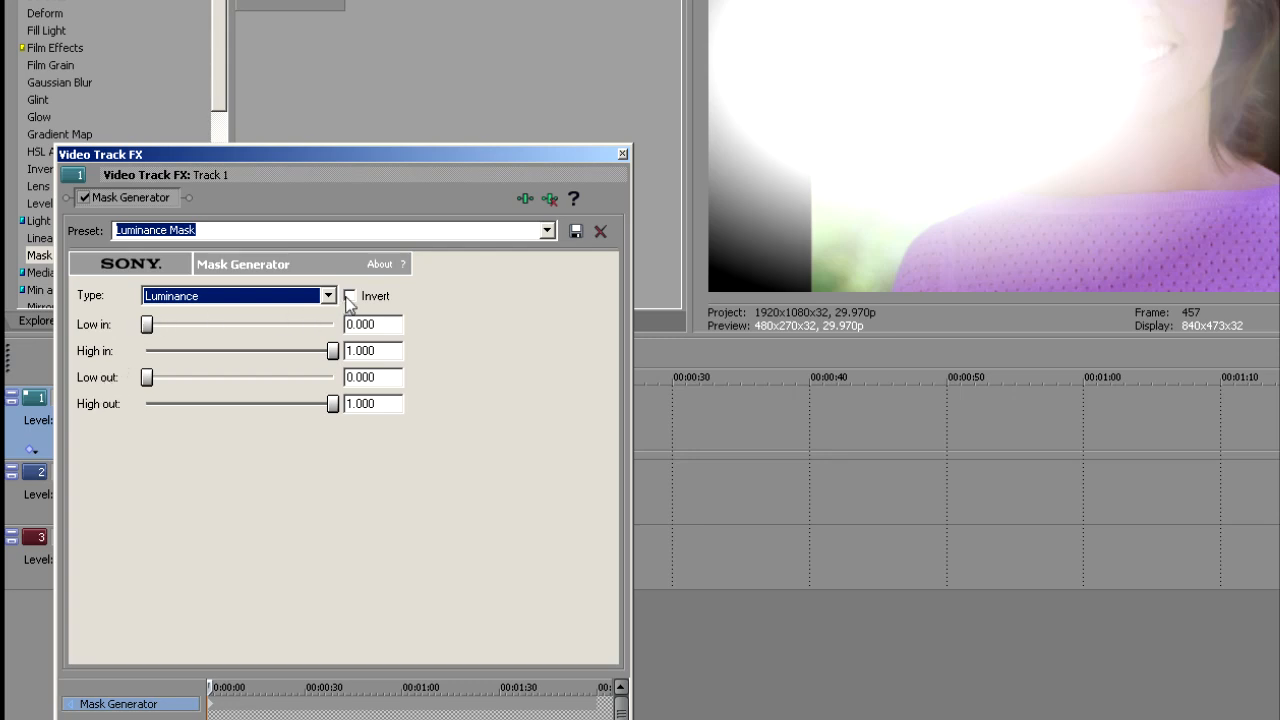
pyautogui.click(348, 296)
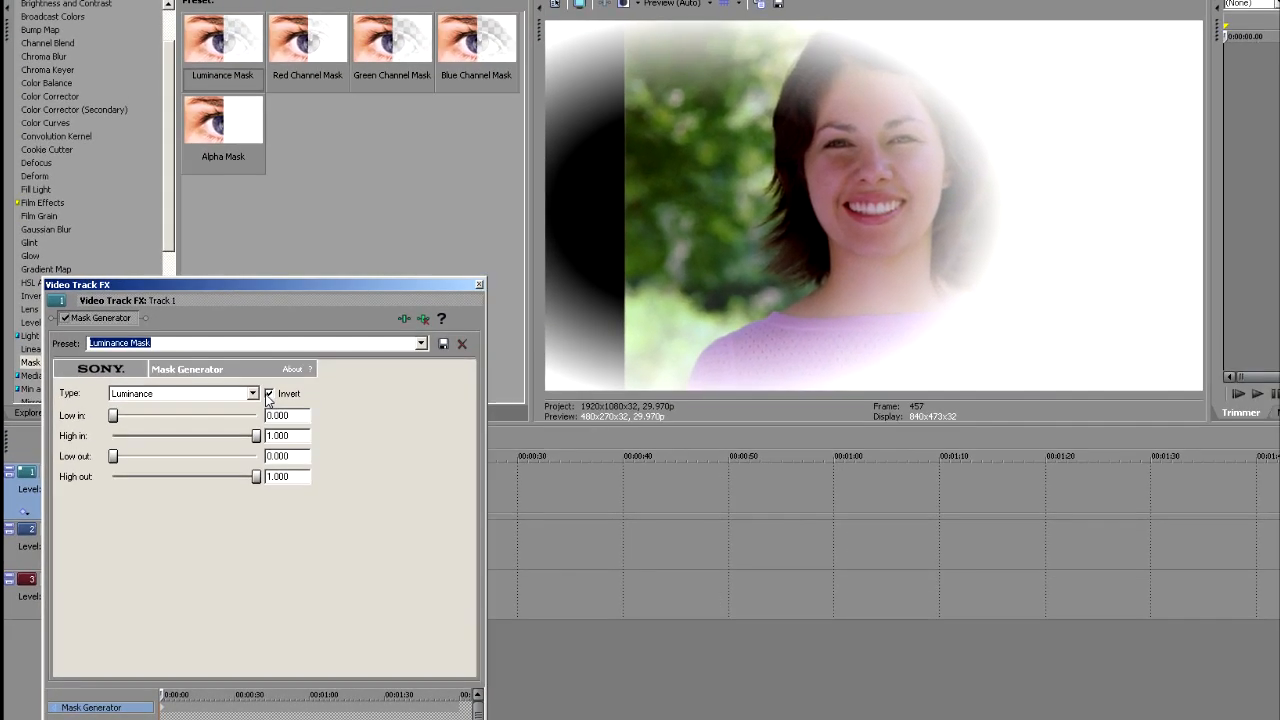
pyautogui.click(268, 392)
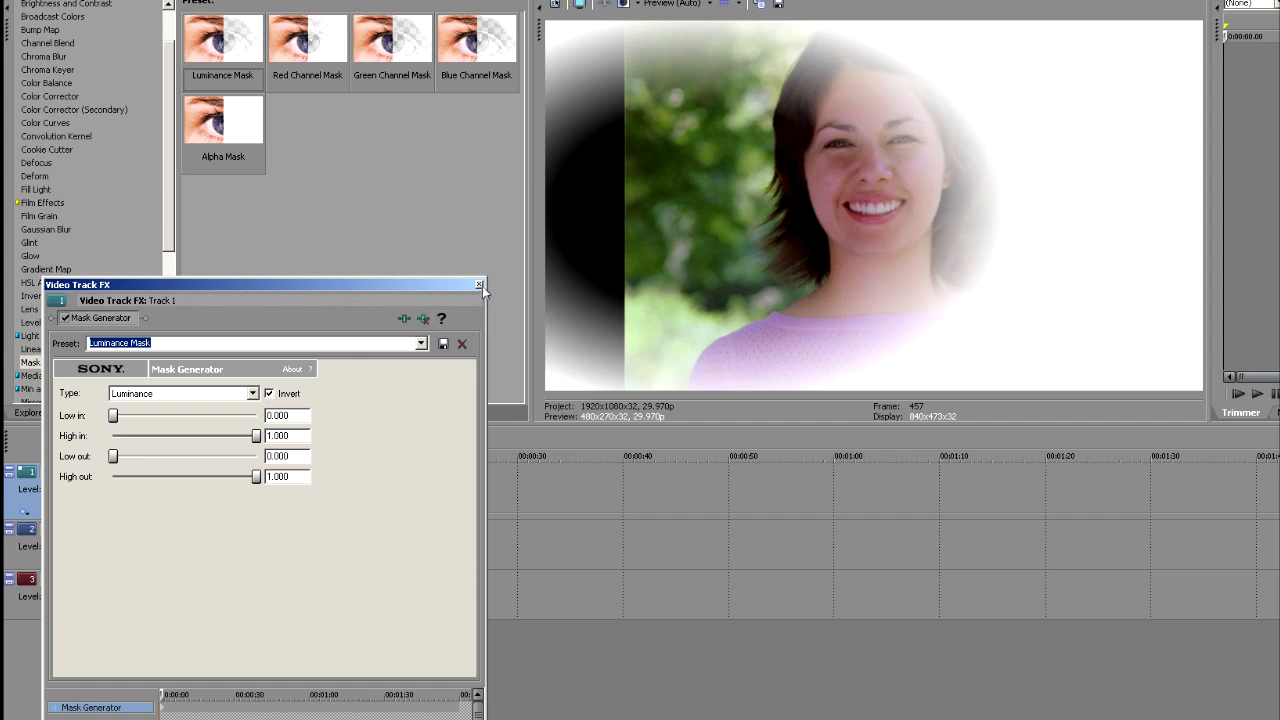
pyautogui.moveTo(484, 290)
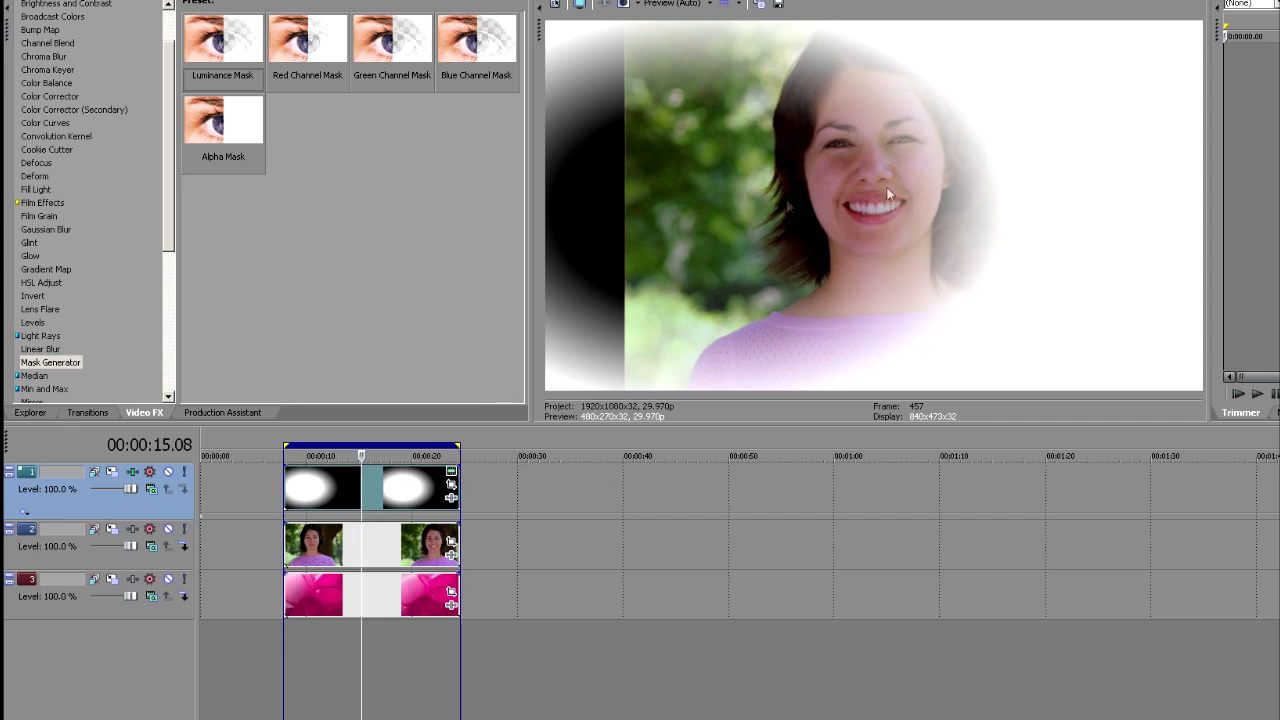
pyautogui.moveTo(878, 216)
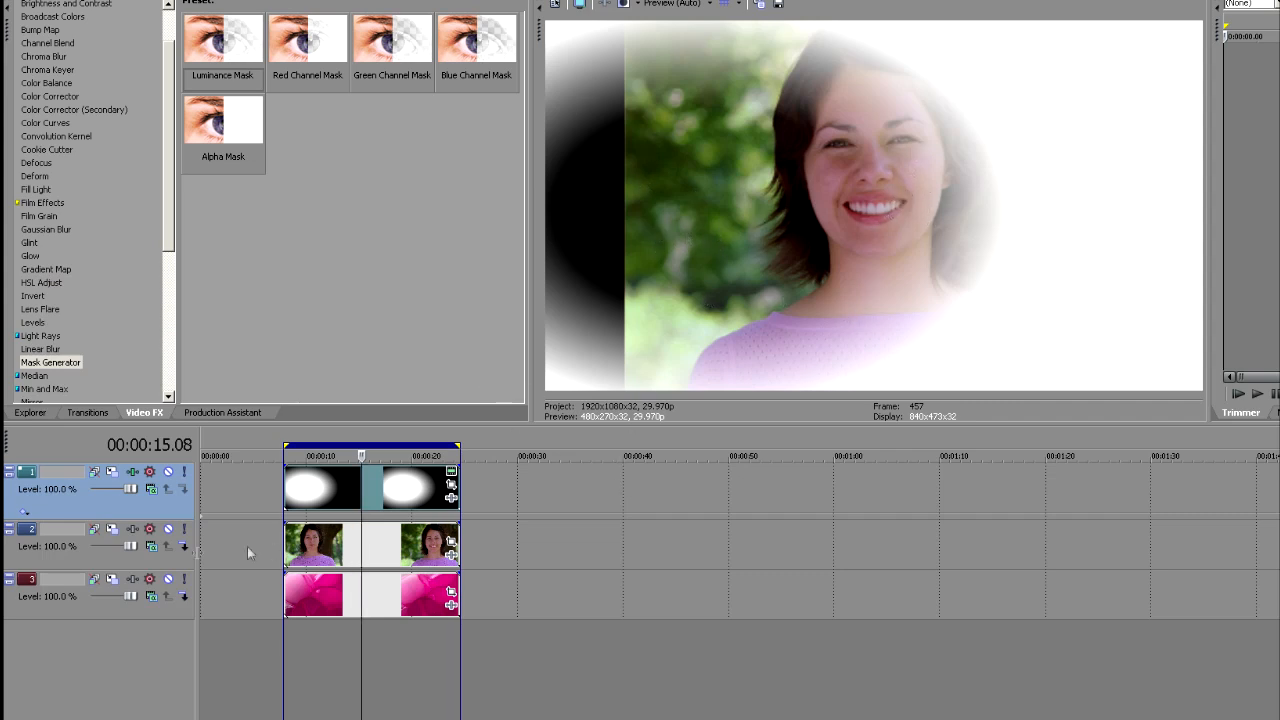
# Step: Use Track Motion on track 2 to move the woman left to about X -242, centring her face in the ellipse
pyautogui.click(112, 528)
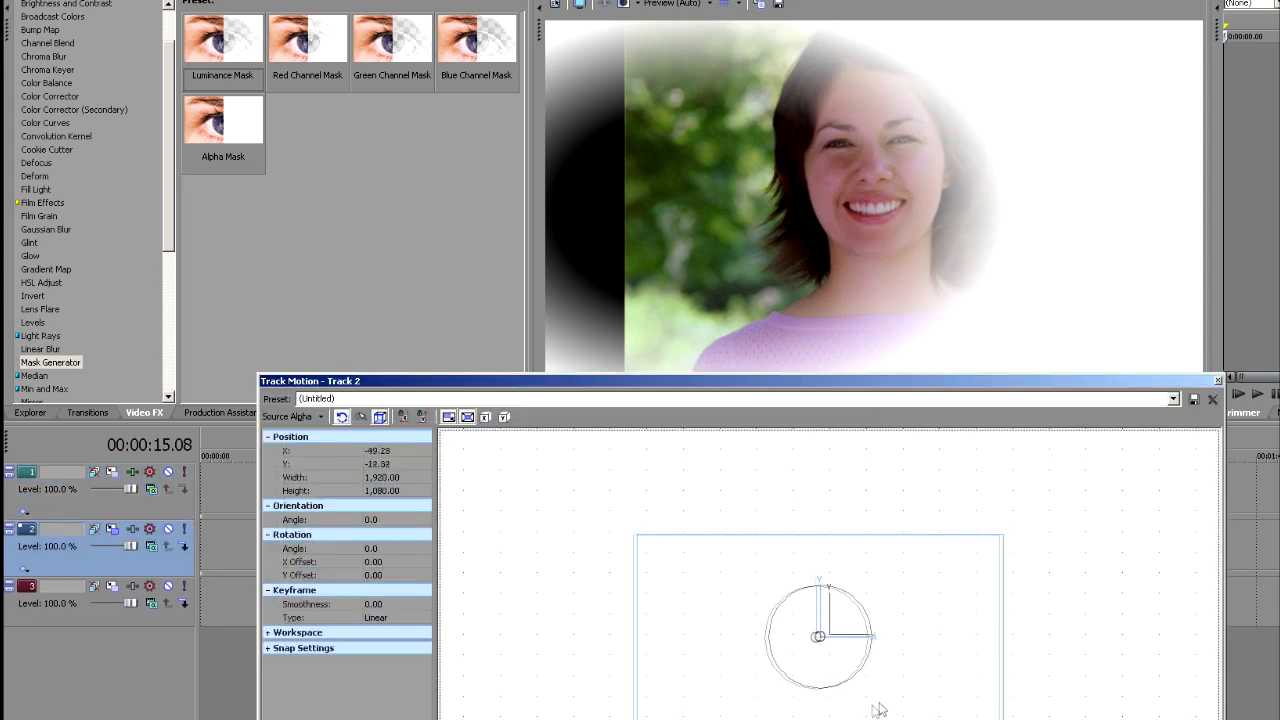
pyautogui.moveTo(818, 636); pyautogui.dragTo(778, 636)
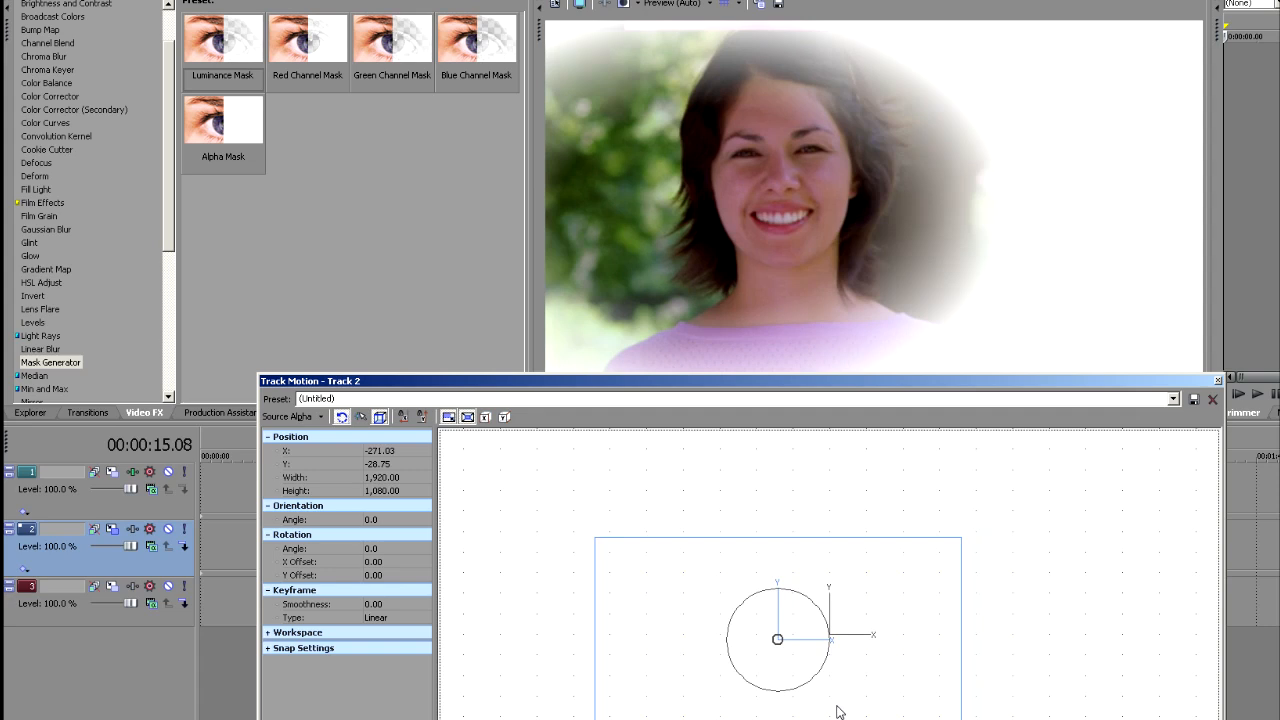
pyautogui.moveTo(778, 638); pyautogui.dragTo(784, 632)
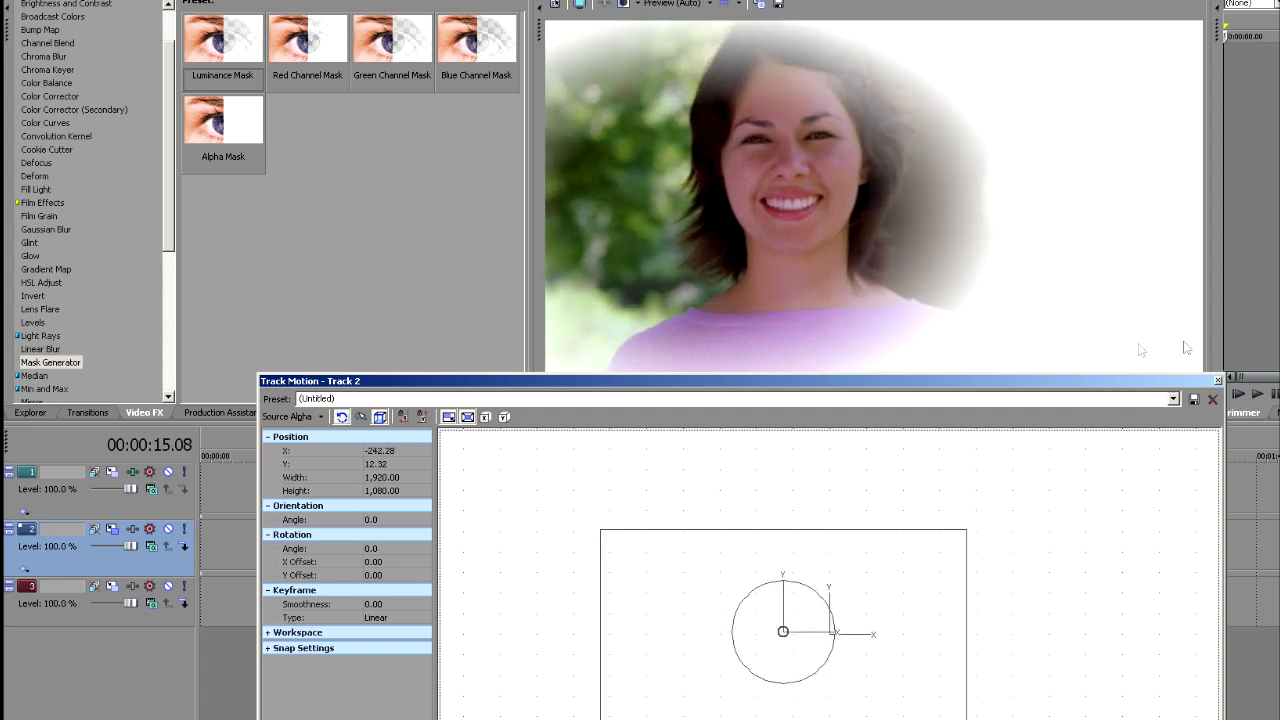
pyautogui.click(1212, 400)
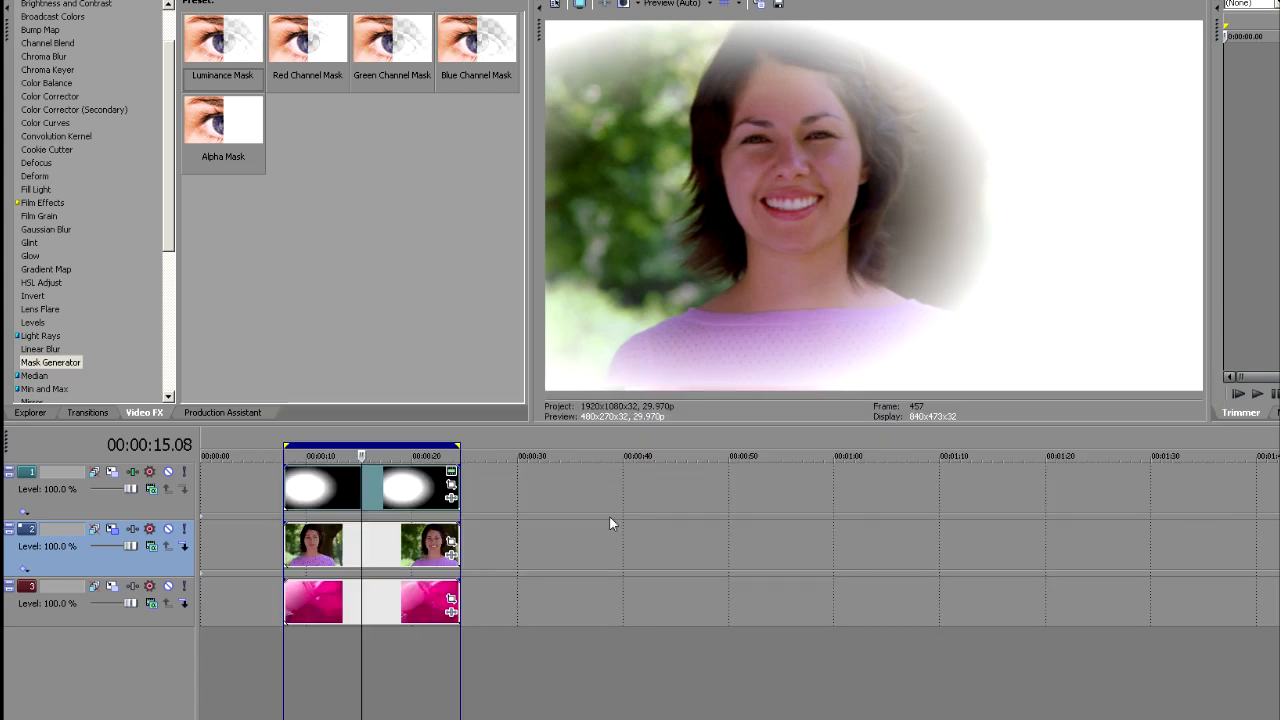
pyautogui.moveTo(586, 582)
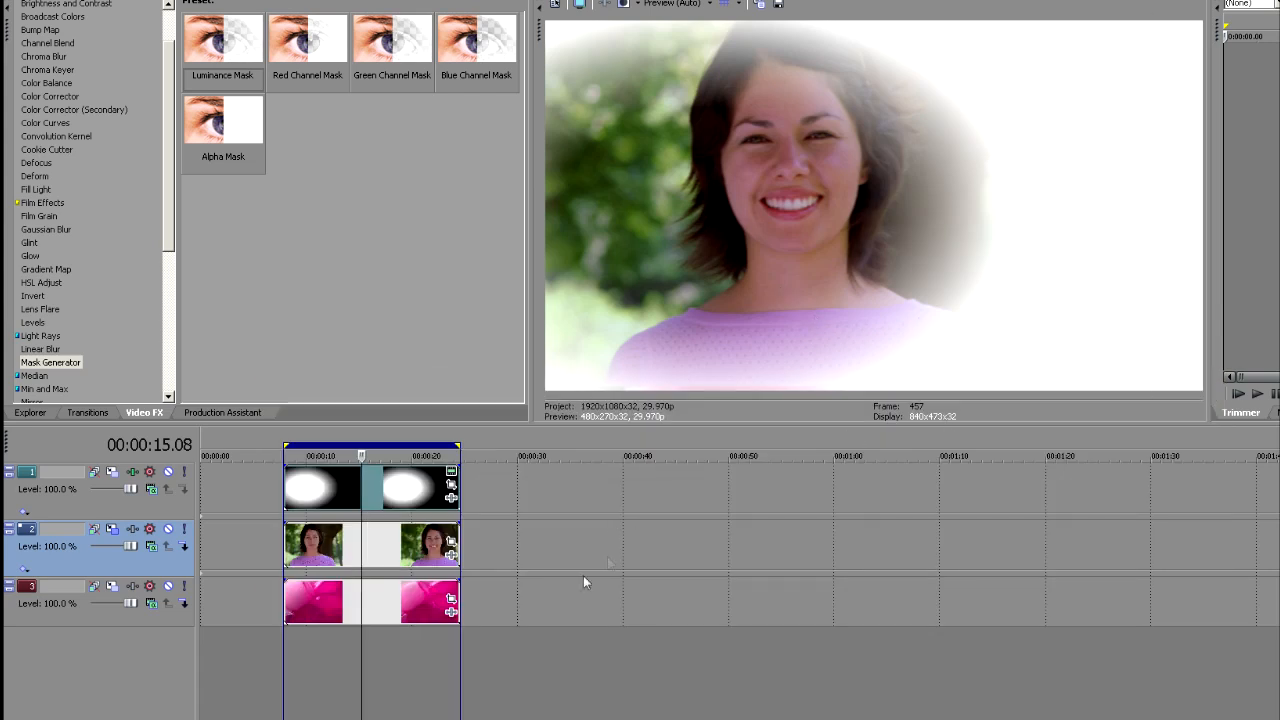
pyautogui.moveTo(212, 576)
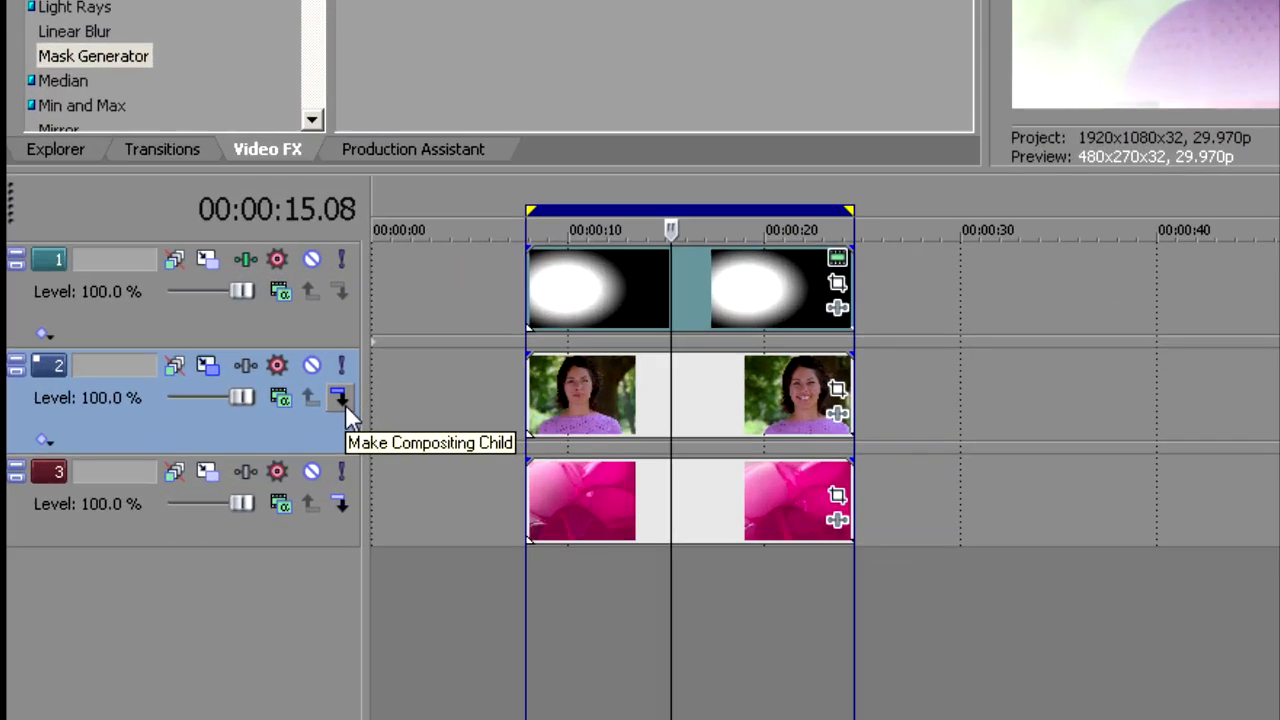
# Step: Make track 2 a compositing child and set track 1's parent compositing mode so the pink background shows through
pyautogui.click(340, 396)
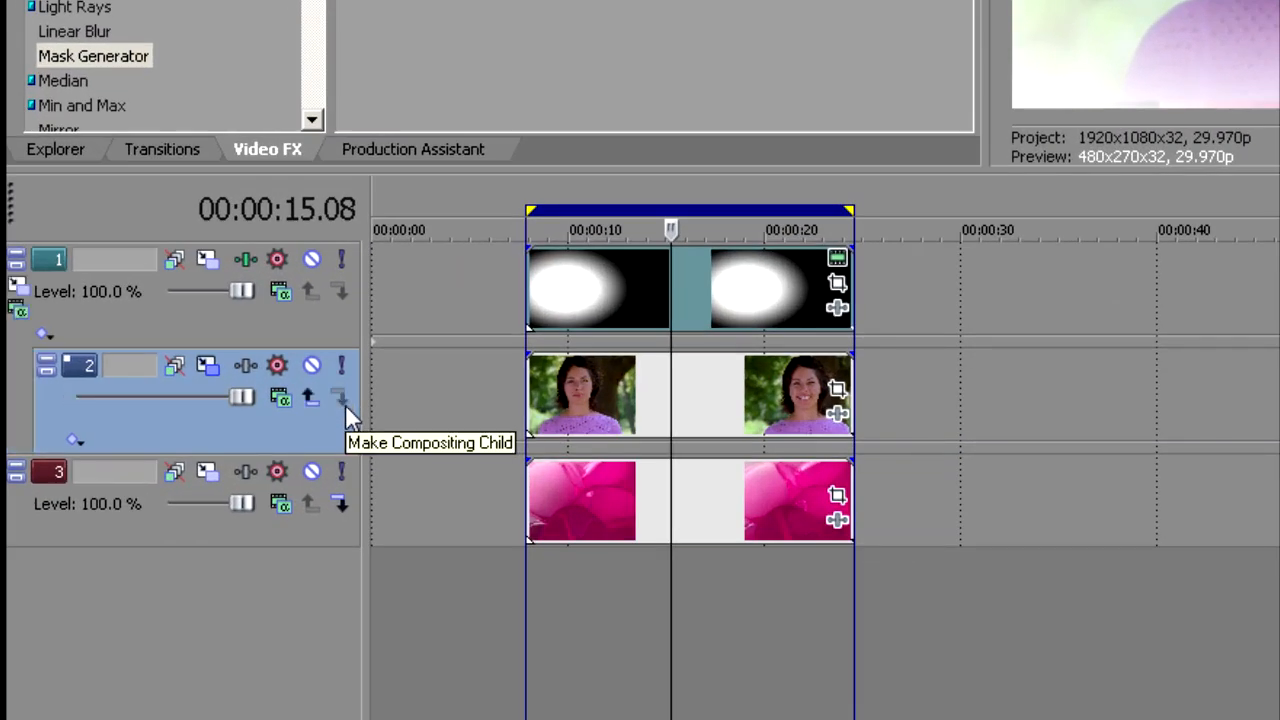
pyautogui.moveTo(230, 436)
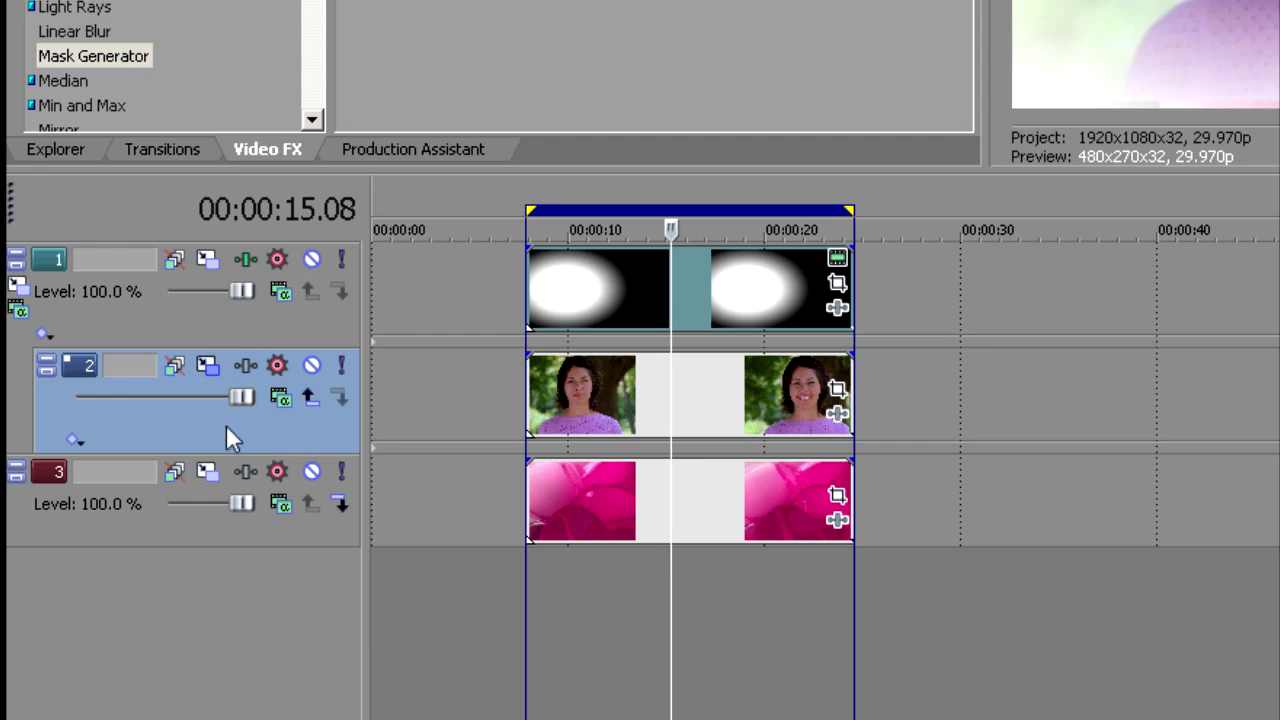
pyautogui.moveTo(148, 350)
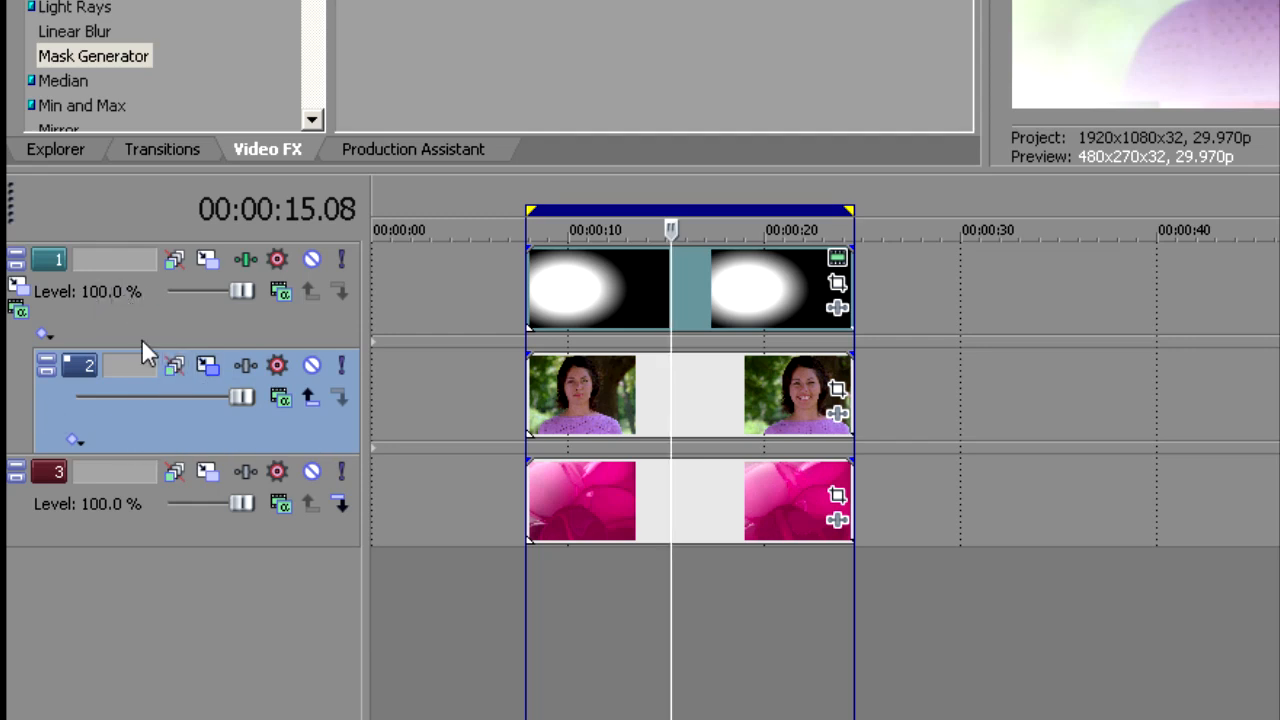
pyautogui.moveTo(112, 308)
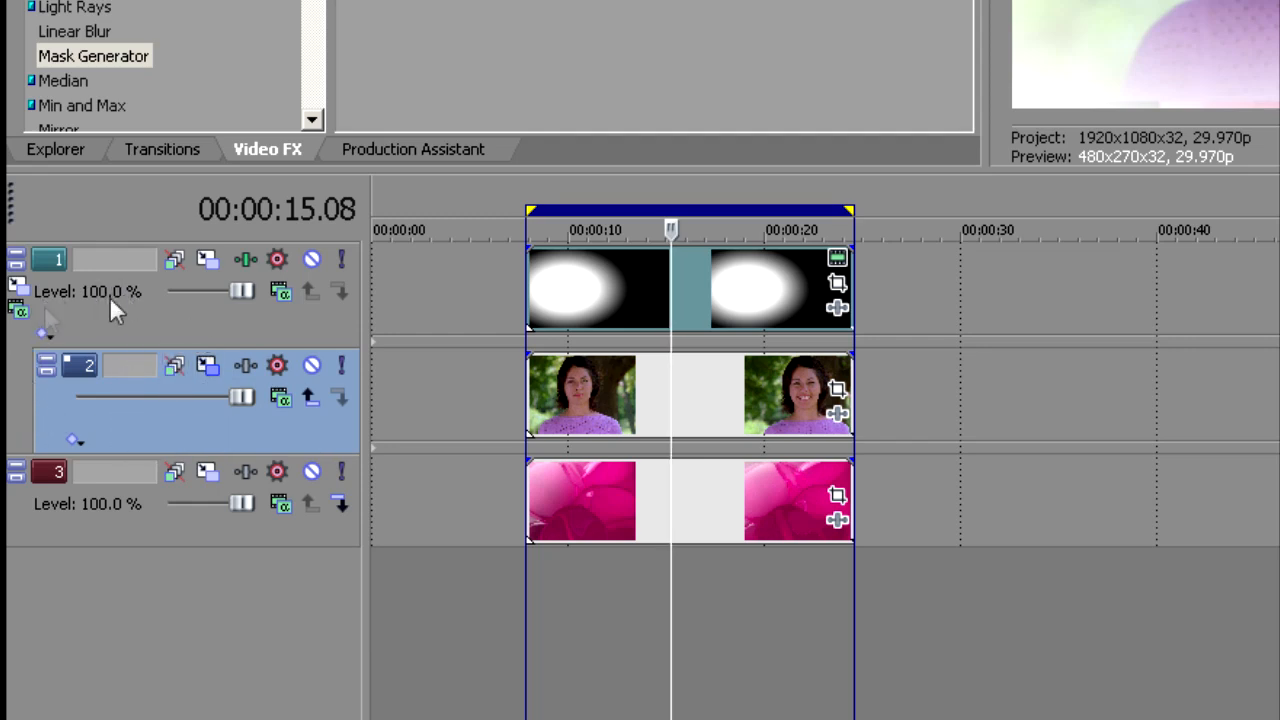
pyautogui.moveTo(24, 378)
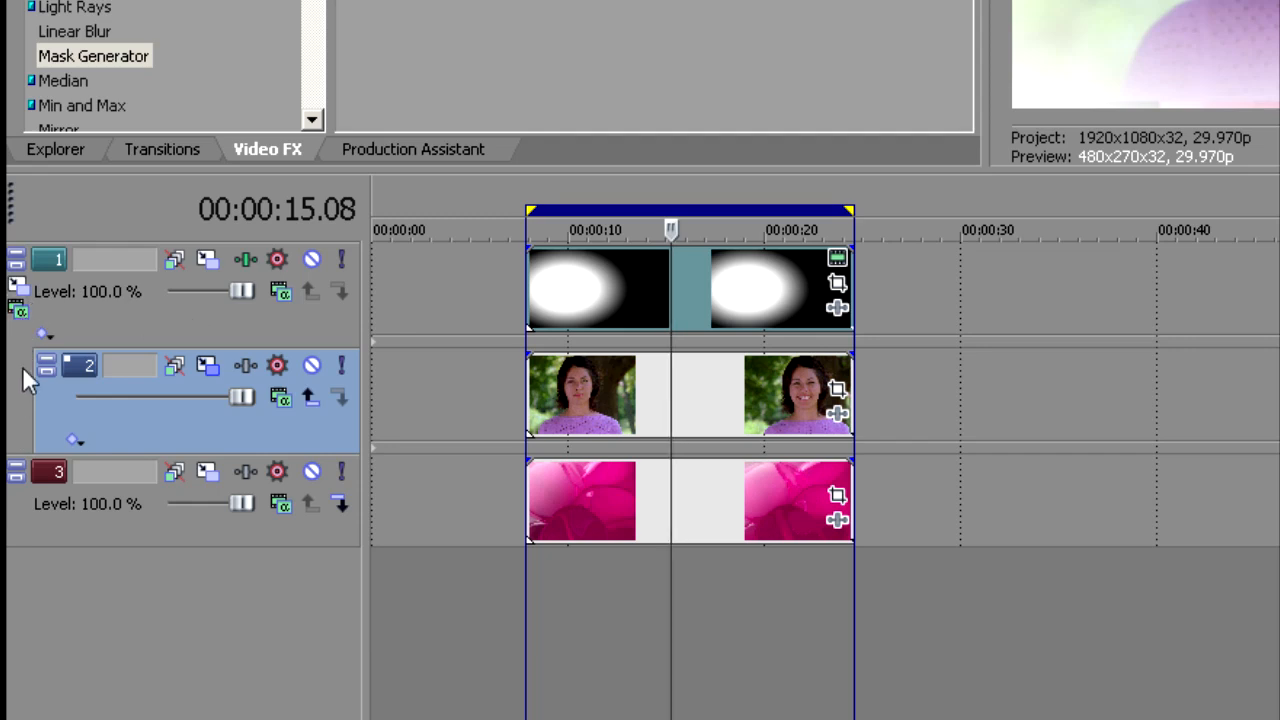
pyautogui.moveTo(148, 350)
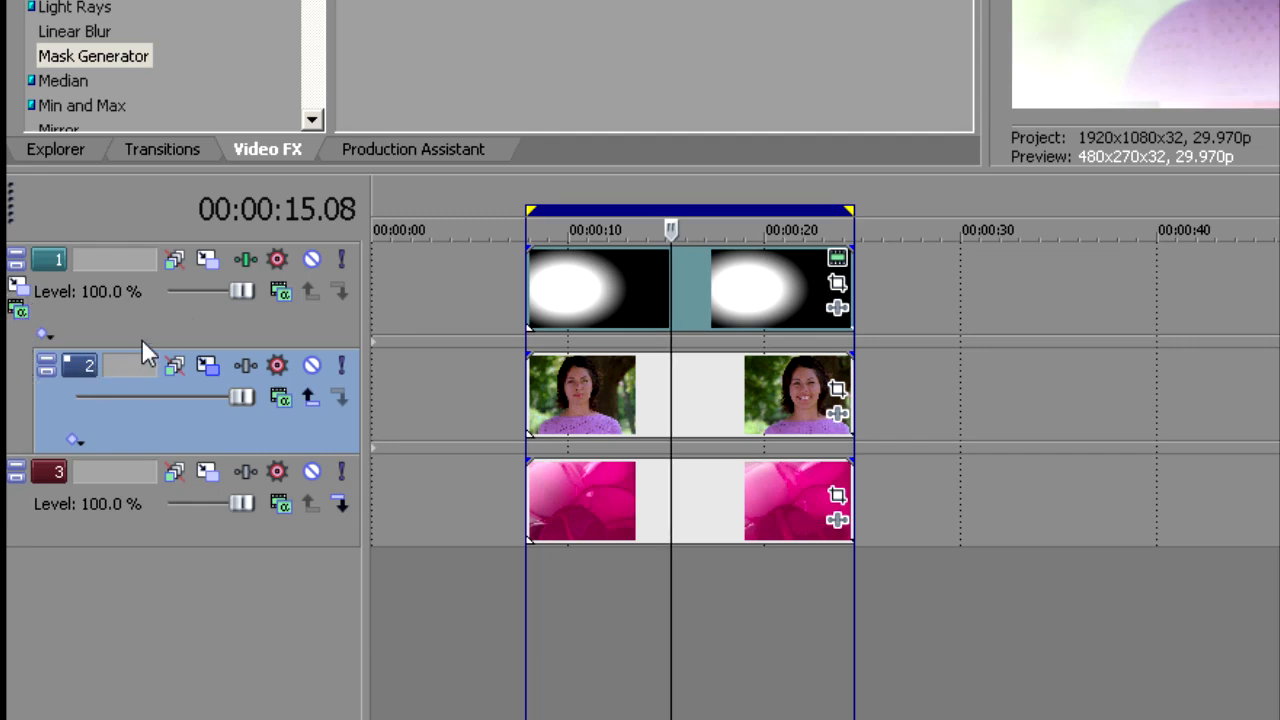
pyautogui.moveTo(120, 404)
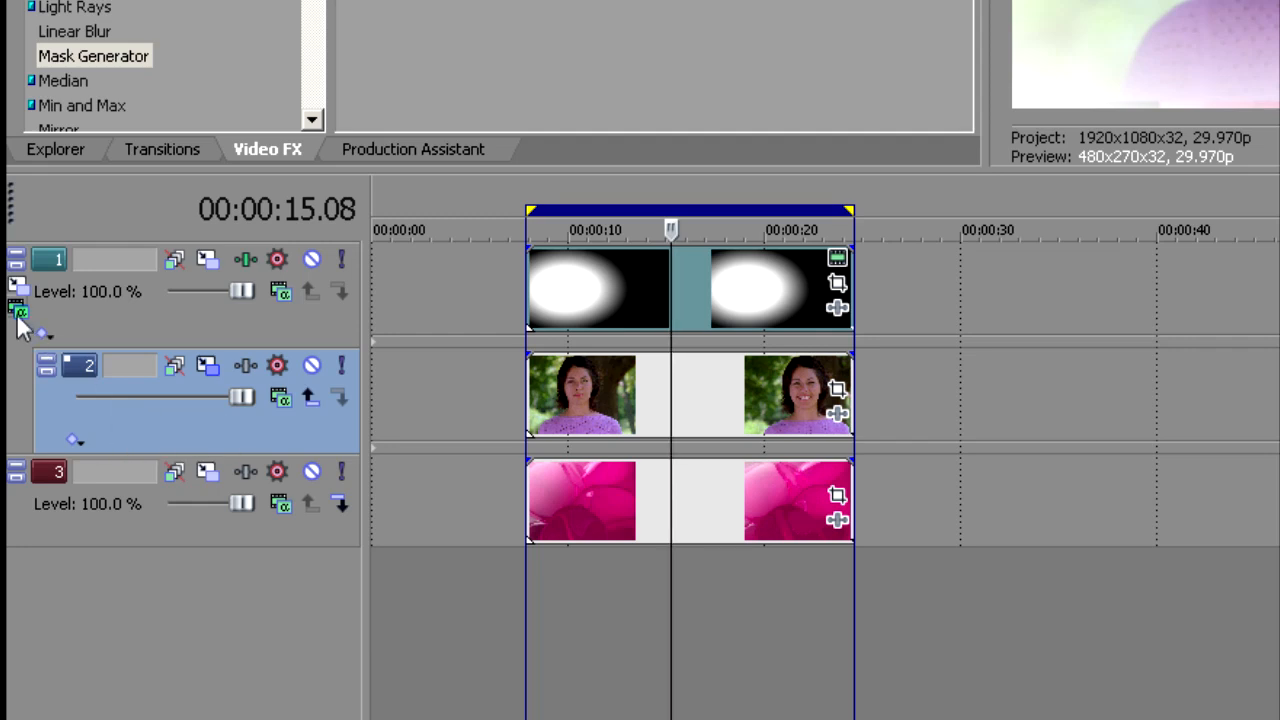
pyautogui.click(20, 312)
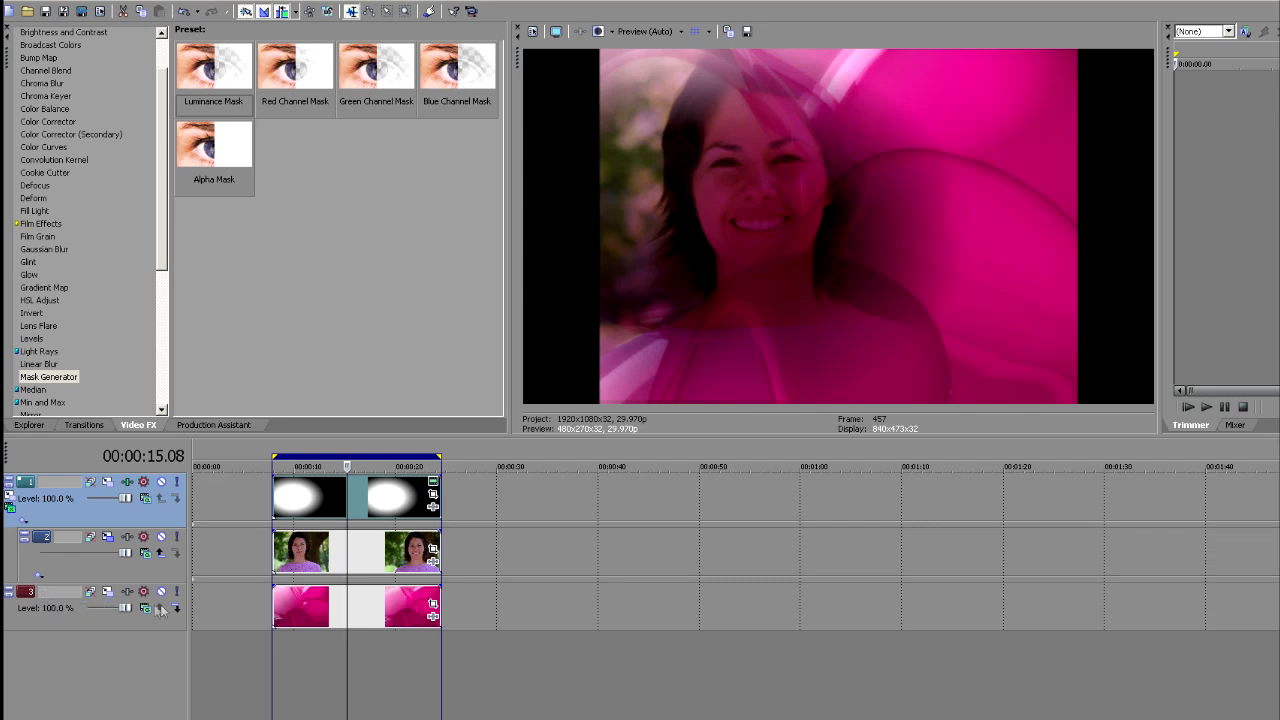
pyautogui.click(320, 552)
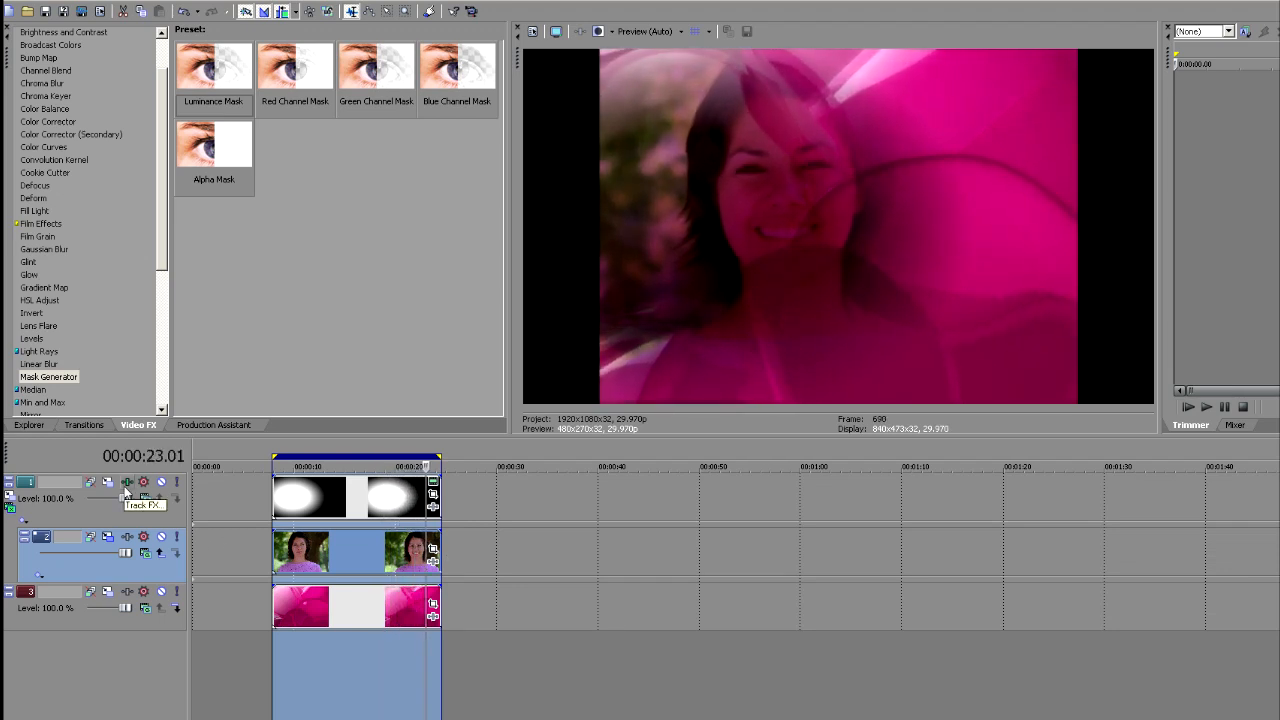
# Step: In the Mask Generator Track FX set High in to about 0.66 and Low in to about 0.42
pyautogui.click(128, 482)
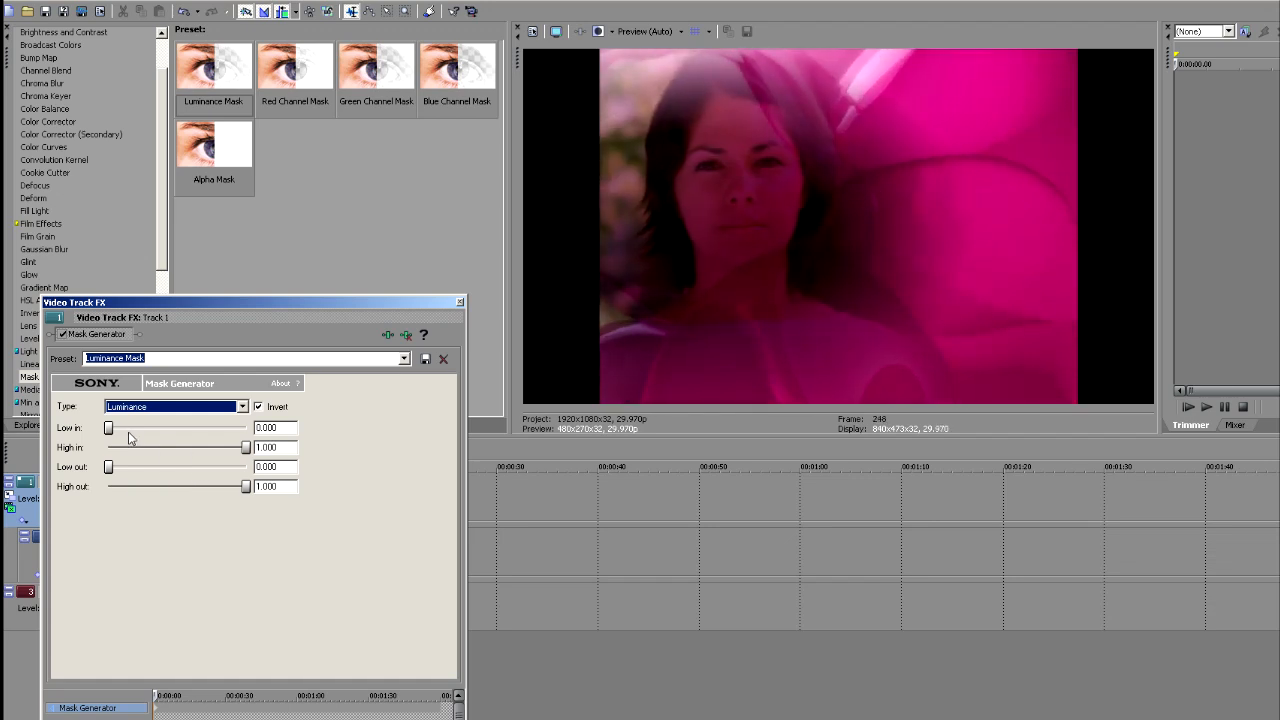
pyautogui.moveTo(246, 448); pyautogui.dragTo(224, 448)
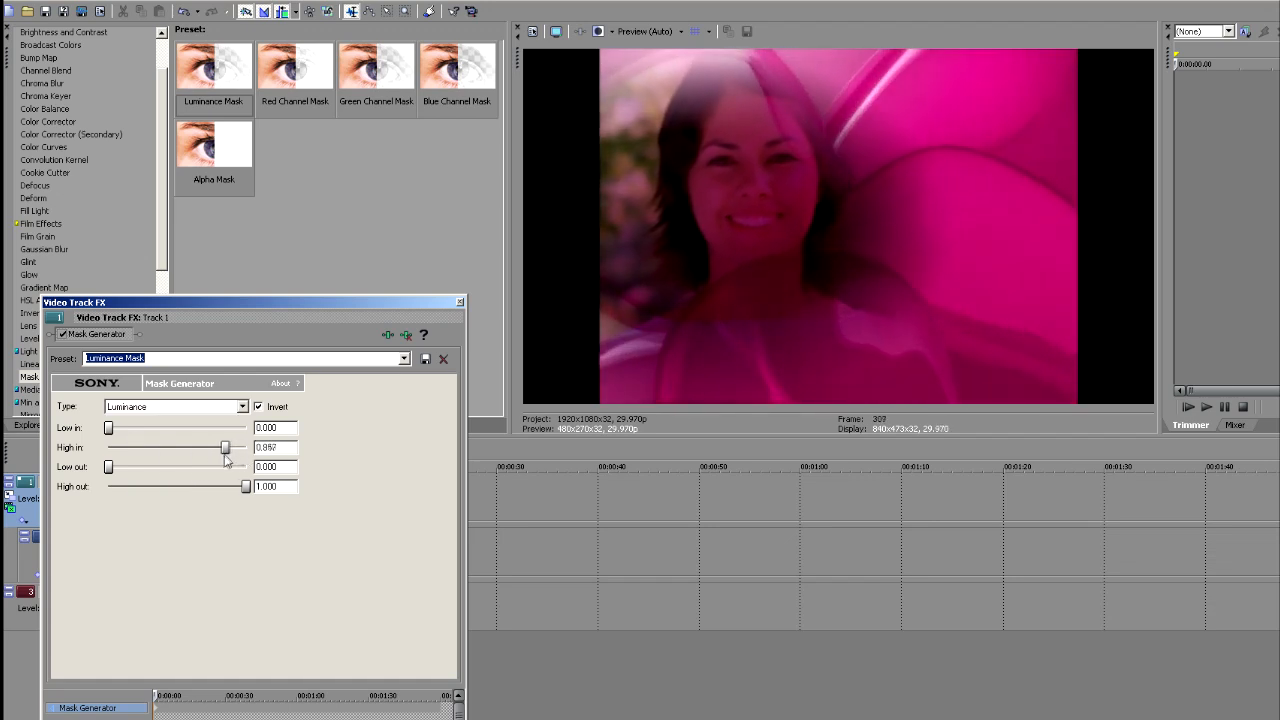
pyautogui.moveTo(224, 448); pyautogui.dragTo(124, 448)
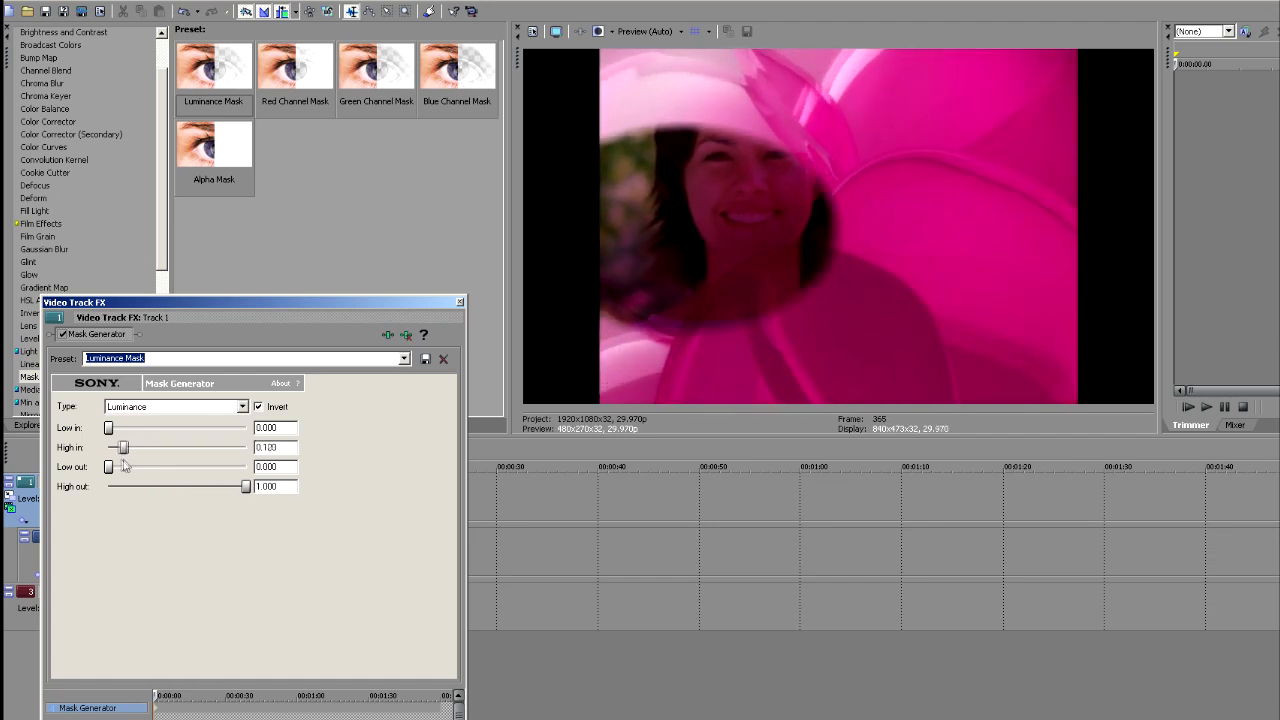
pyautogui.moveTo(124, 448); pyautogui.dragTo(200, 448)
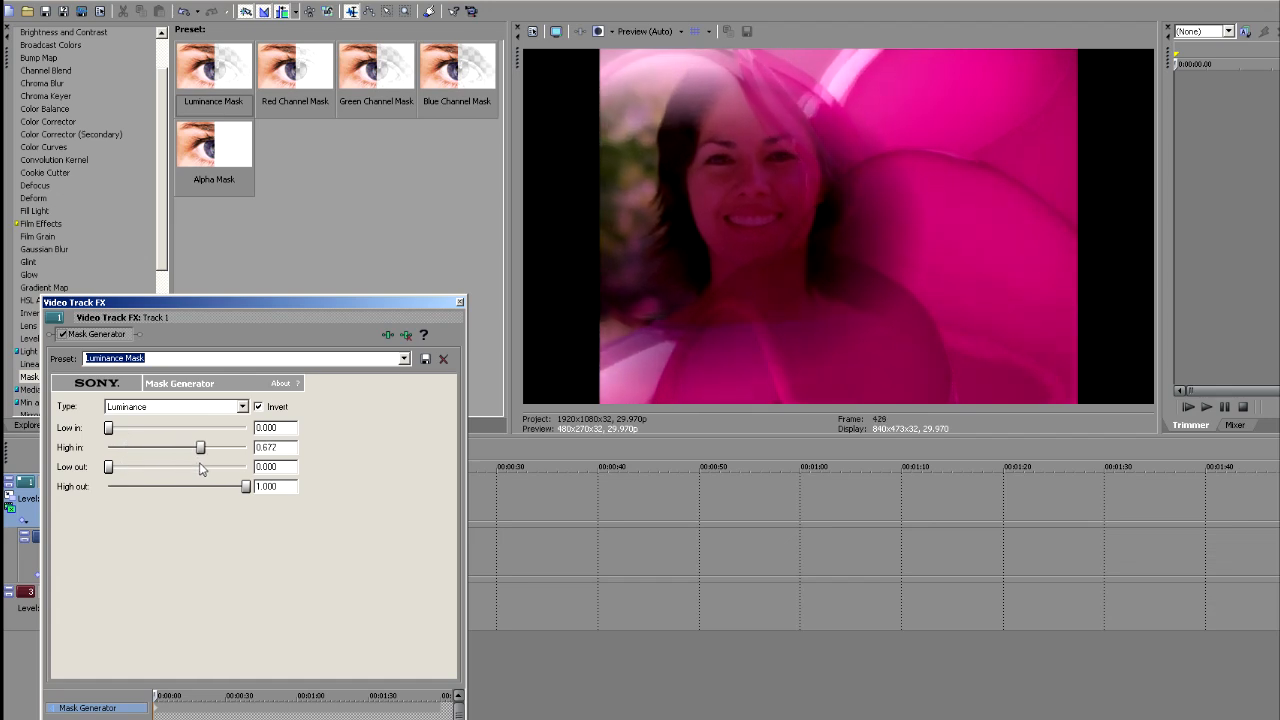
pyautogui.moveTo(108, 428); pyautogui.dragTo(128, 428)
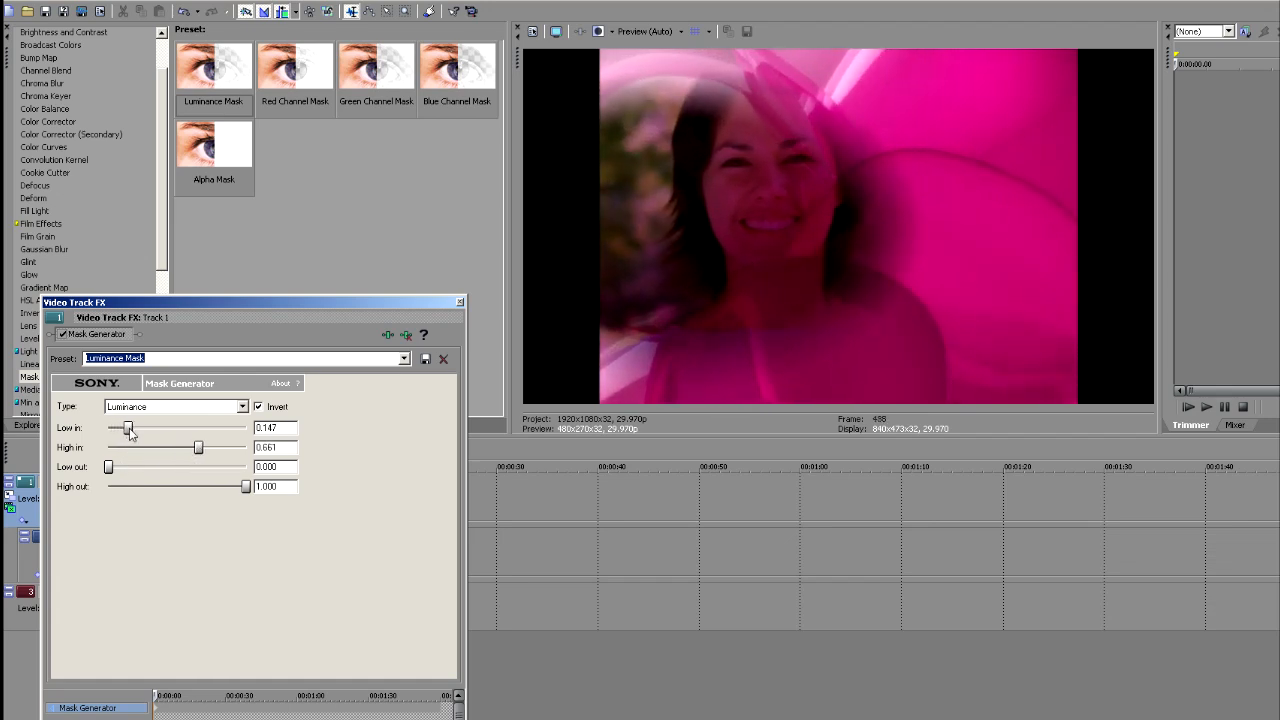
pyautogui.moveTo(128, 428); pyautogui.dragTo(172, 428)
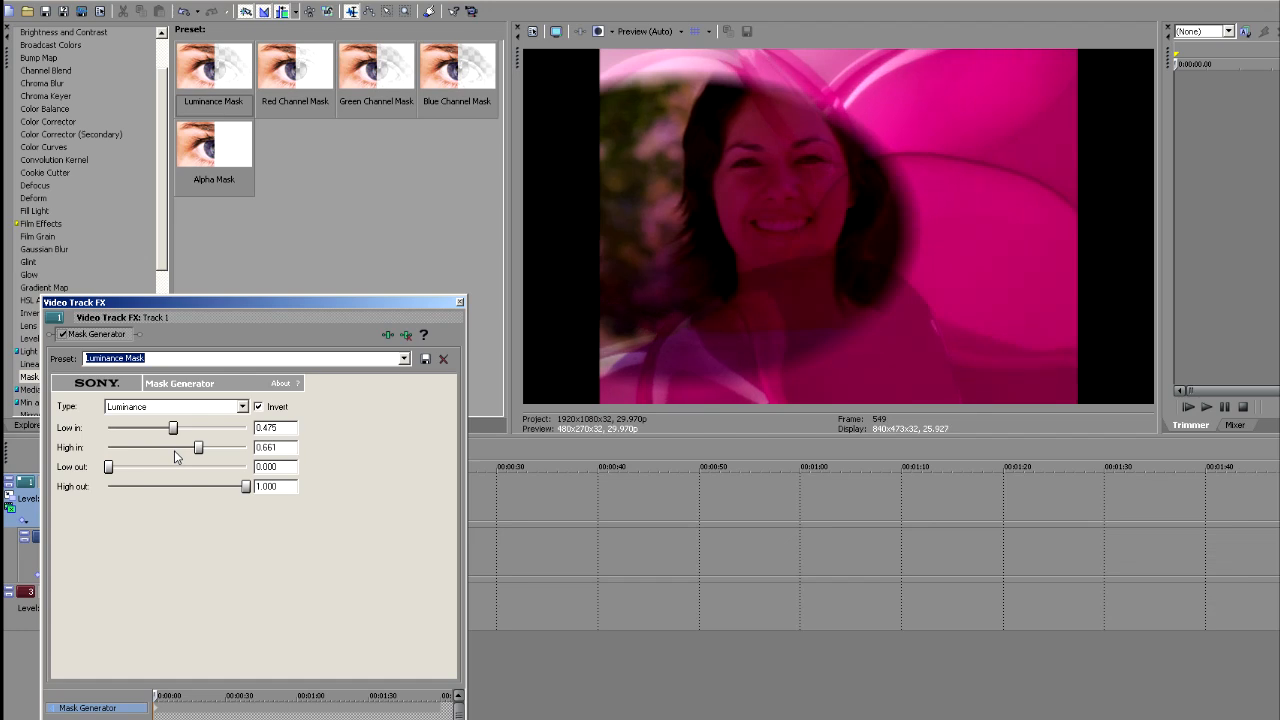
pyautogui.moveTo(172, 428); pyautogui.dragTo(164, 428)
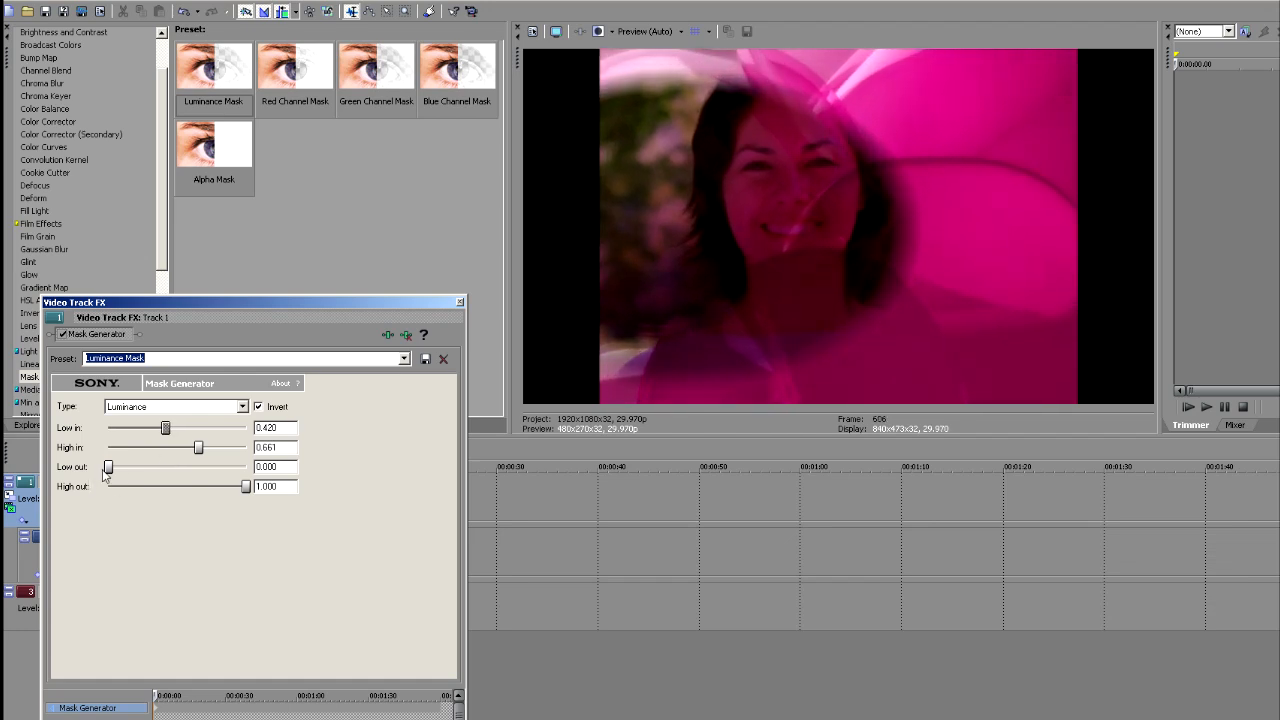
# Step: Vary Low out and High out, settling them back at 0 and 1
pyautogui.moveTo(108, 468); pyautogui.dragTo(132, 468)
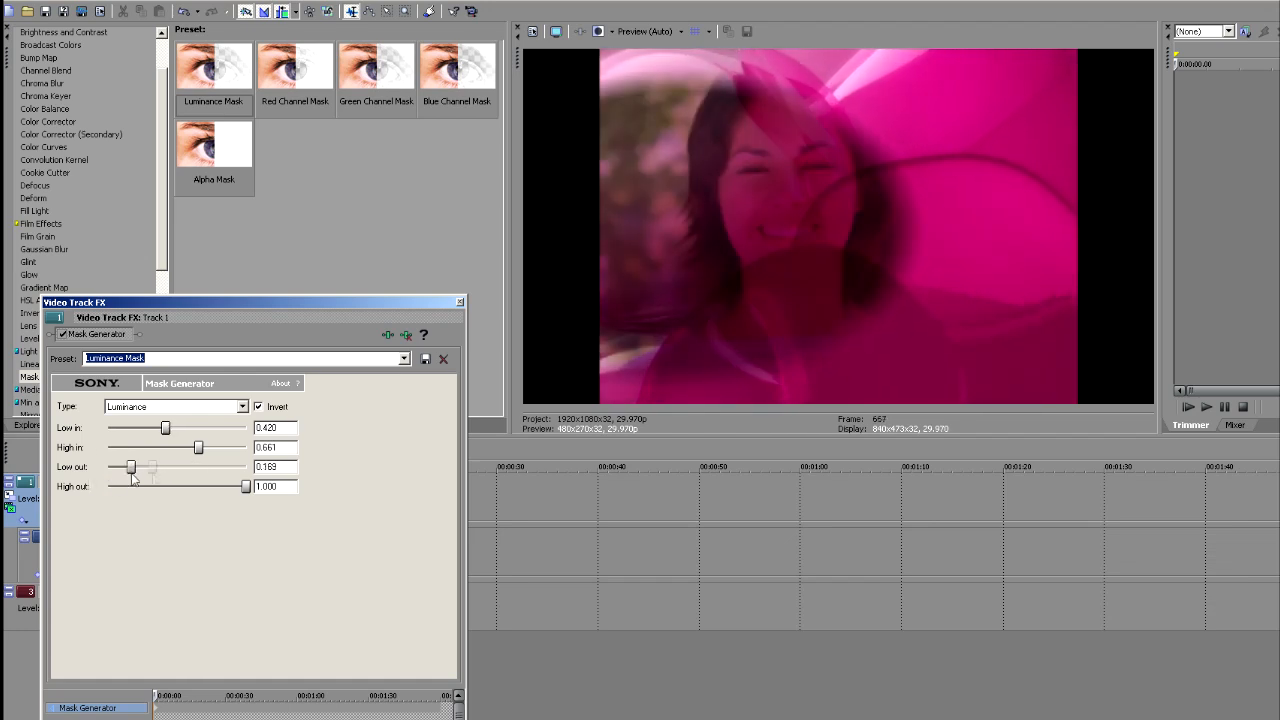
pyautogui.moveTo(132, 468); pyautogui.dragTo(156, 468)
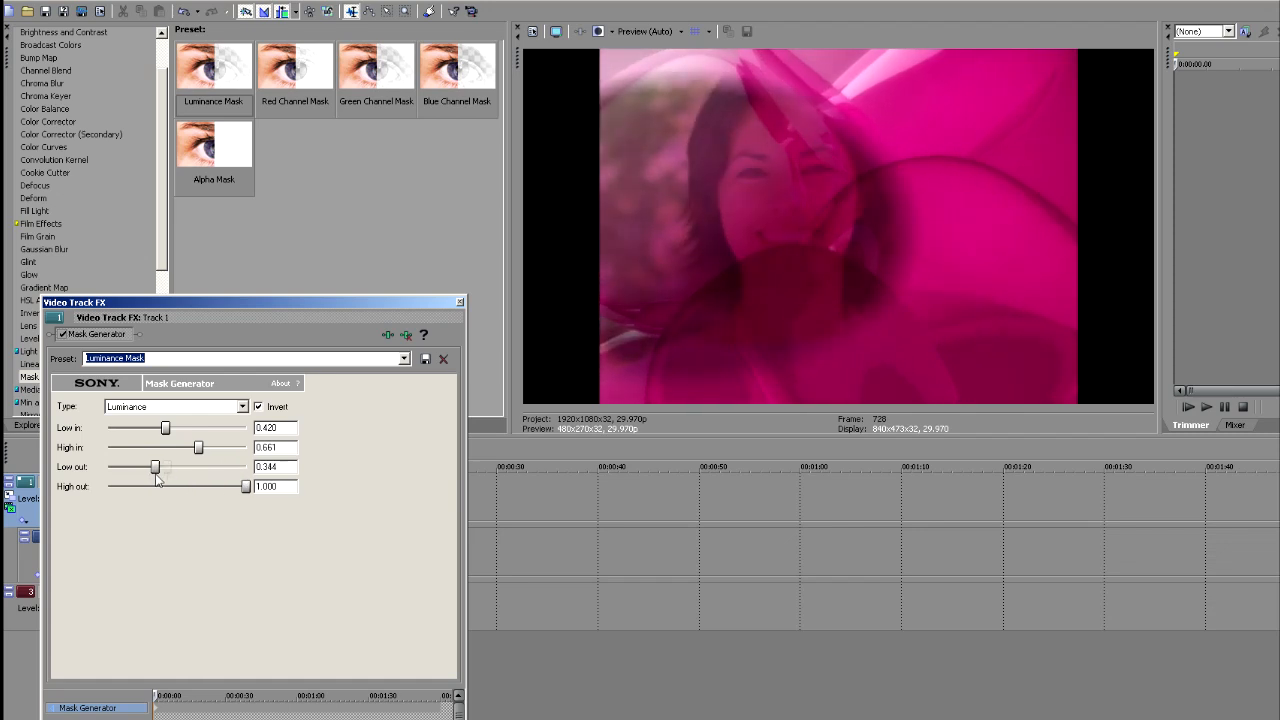
pyautogui.moveTo(156, 468); pyautogui.dragTo(108, 468)
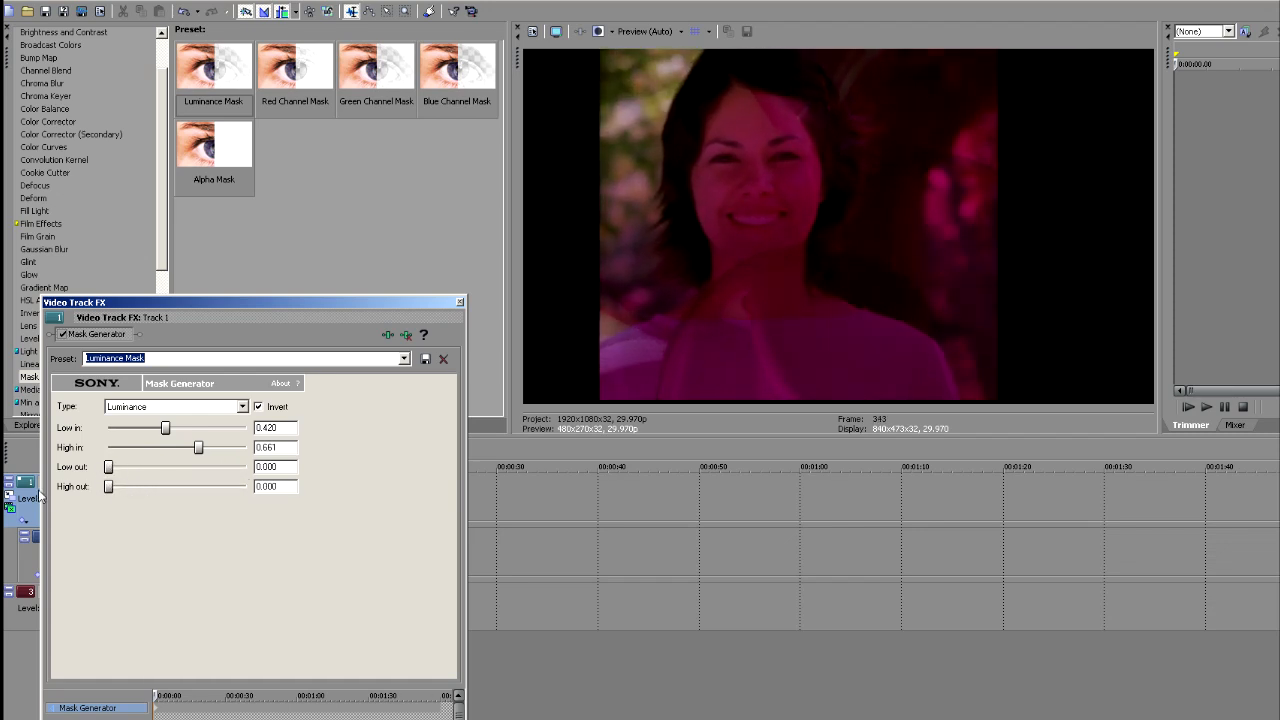
pyautogui.moveTo(108, 486); pyautogui.dragTo(124, 486)
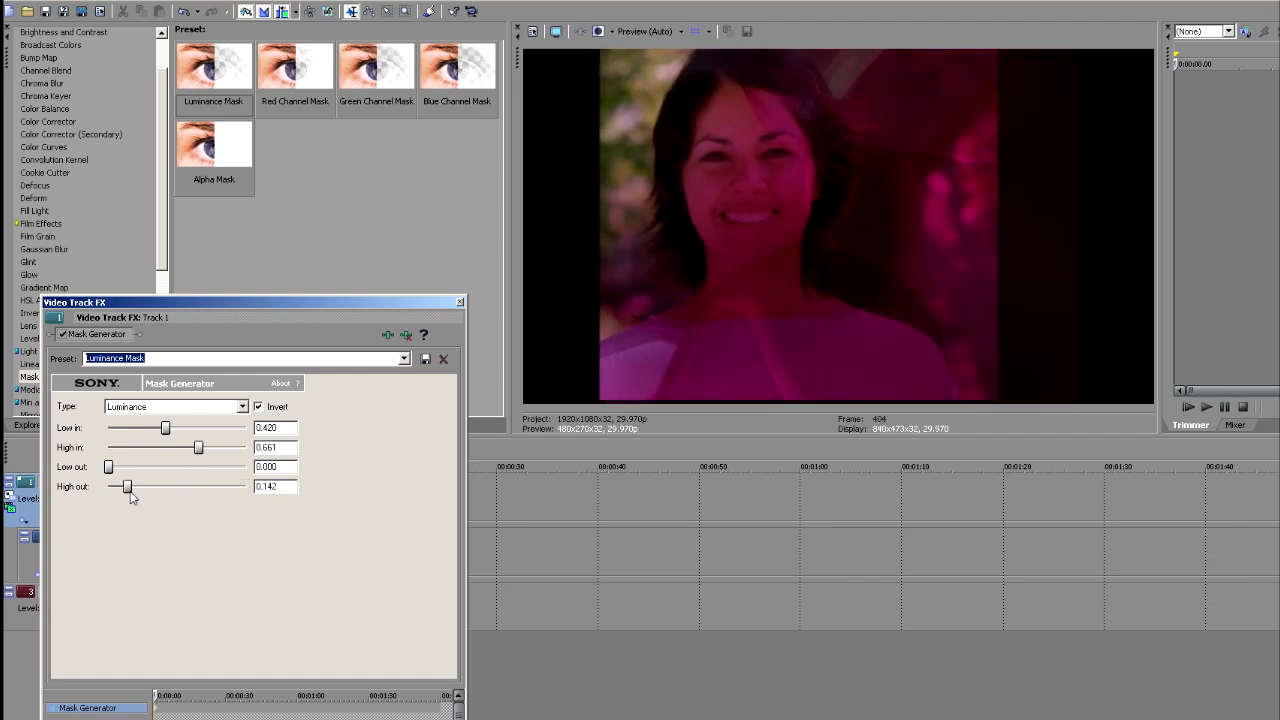
pyautogui.moveTo(124, 486); pyautogui.dragTo(168, 486)
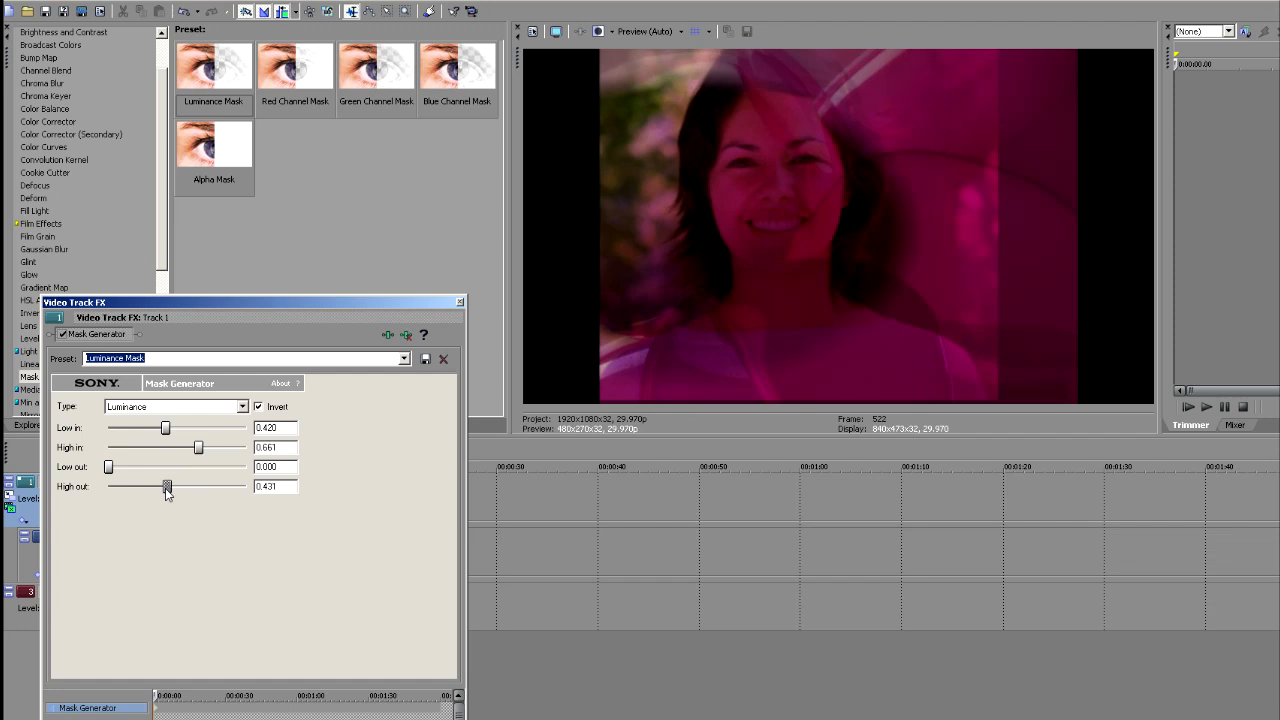
pyautogui.moveTo(168, 486); pyautogui.dragTo(244, 486)
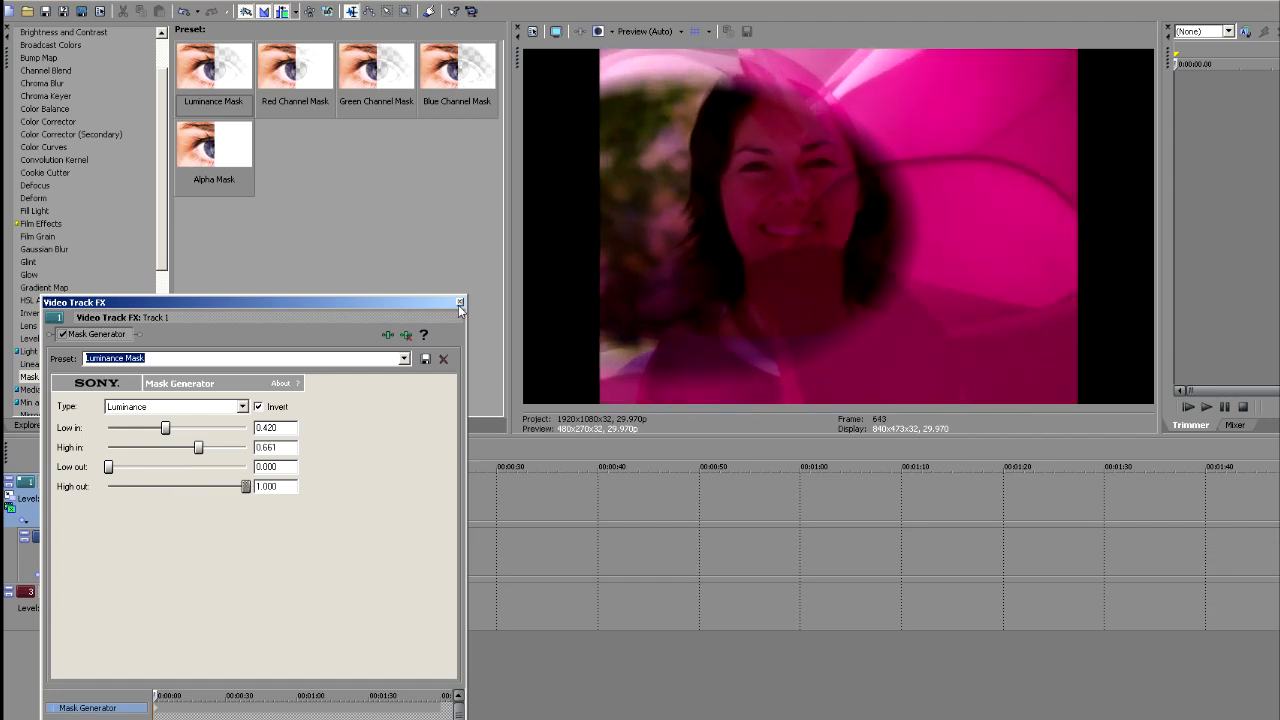
# Step: Move the gradient's centre points and edge distance so the oval sits softly around the woman's face
pyautogui.click(460, 302)
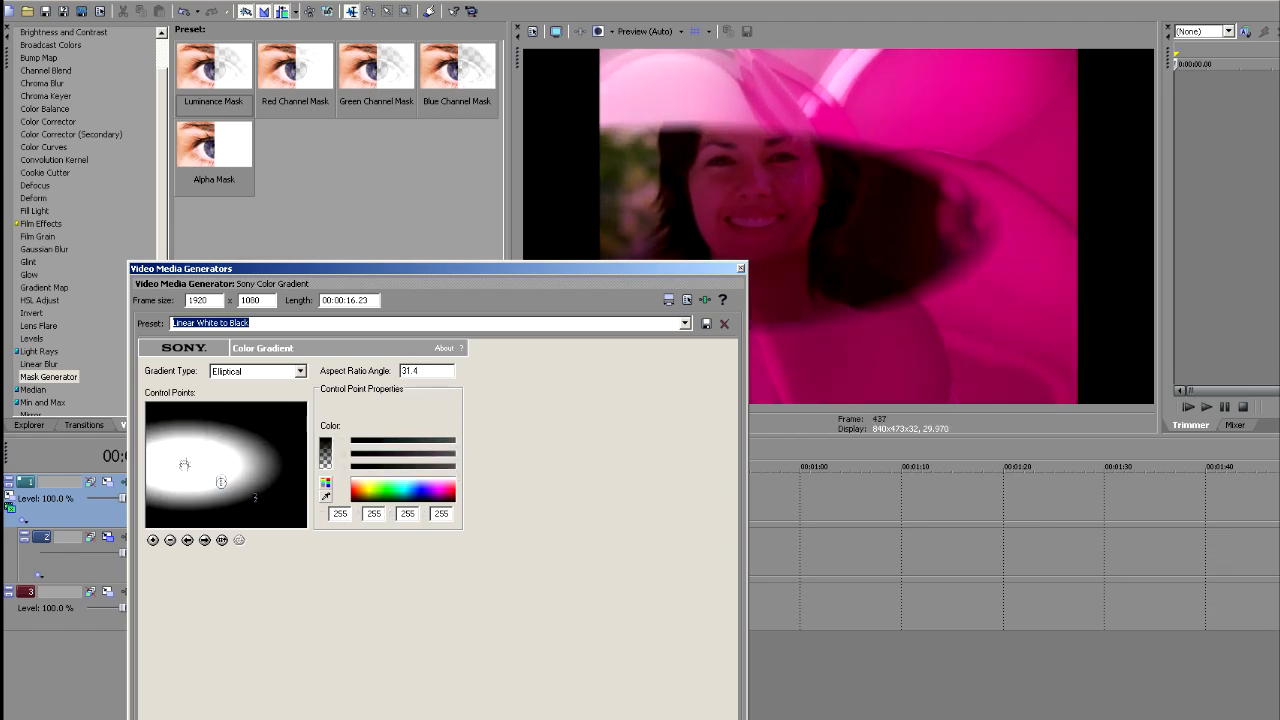
pyautogui.moveTo(256, 496); pyautogui.dragTo(248, 488)
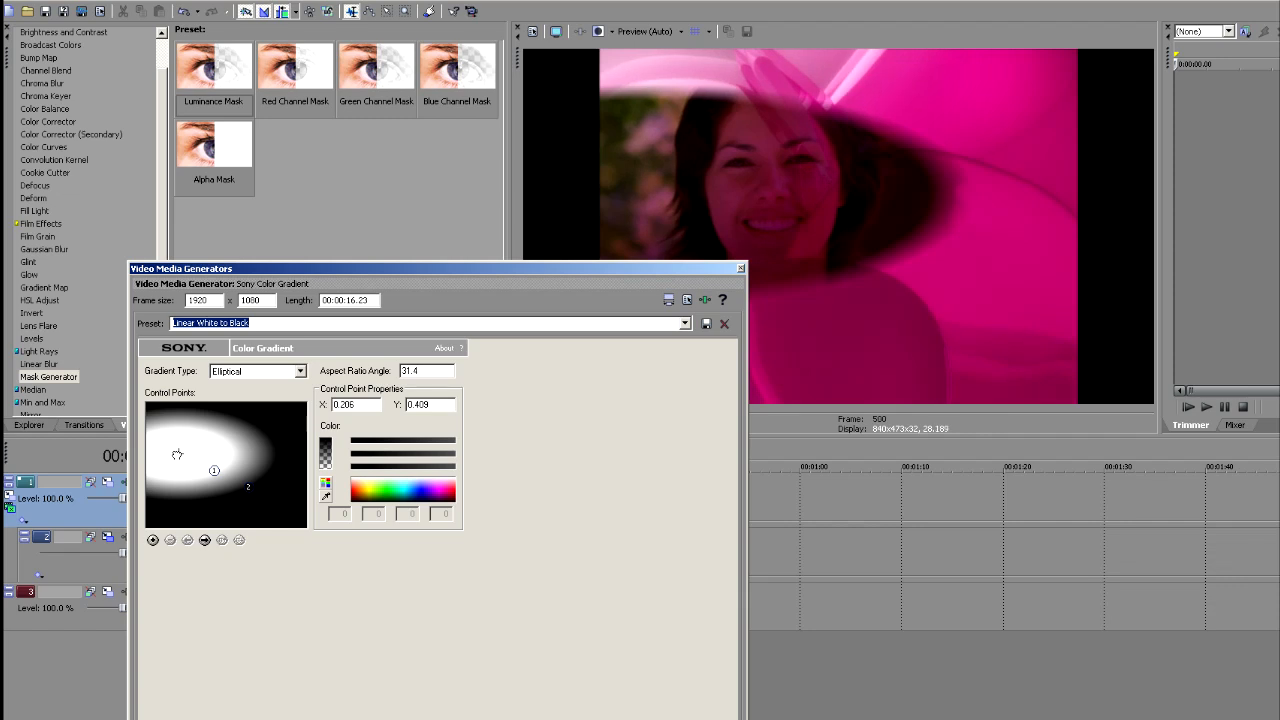
pyautogui.moveTo(178, 454); pyautogui.dragTo(230, 456)
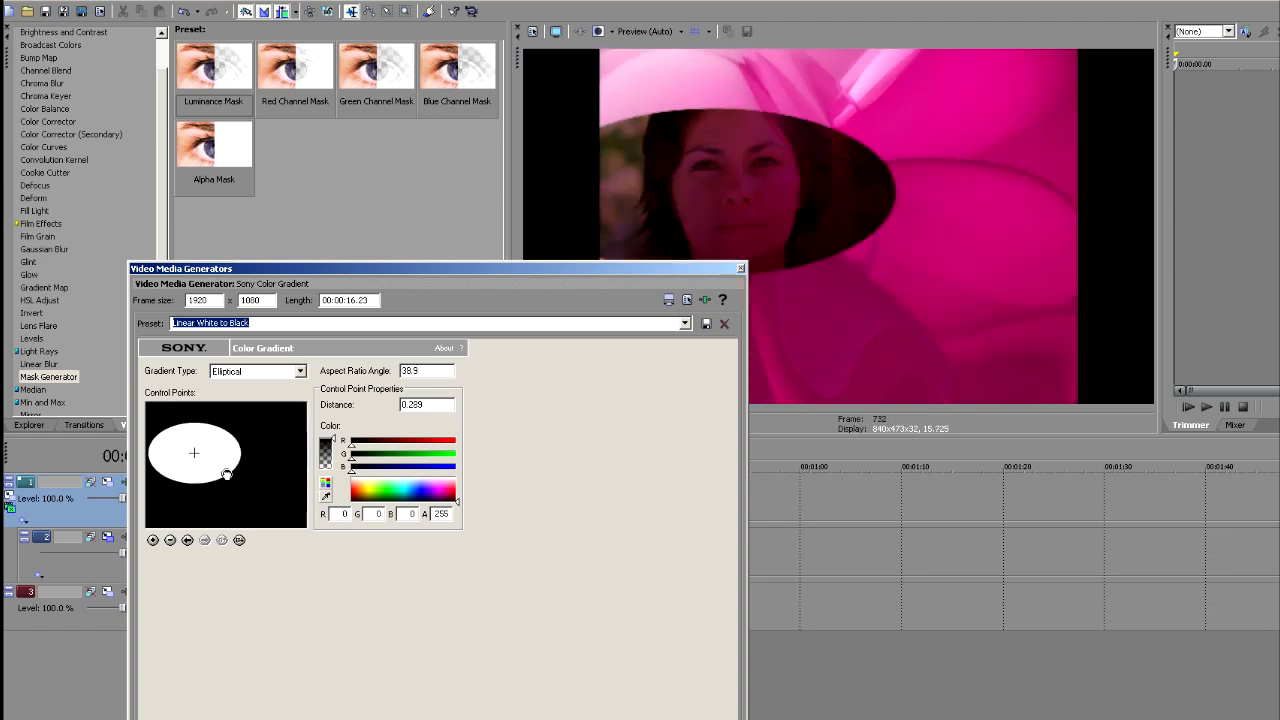
pyautogui.moveTo(224, 474); pyautogui.dragTo(224, 490)
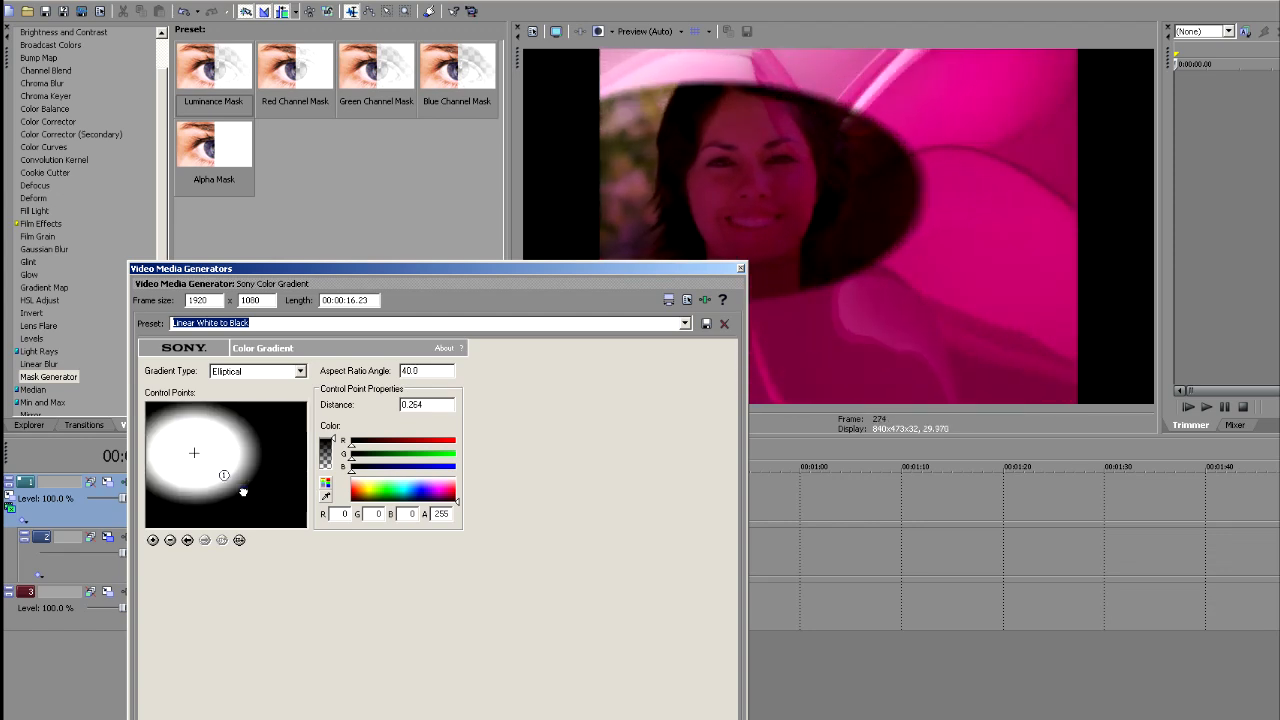
pyautogui.moveTo(224, 476); pyautogui.dragTo(268, 504)
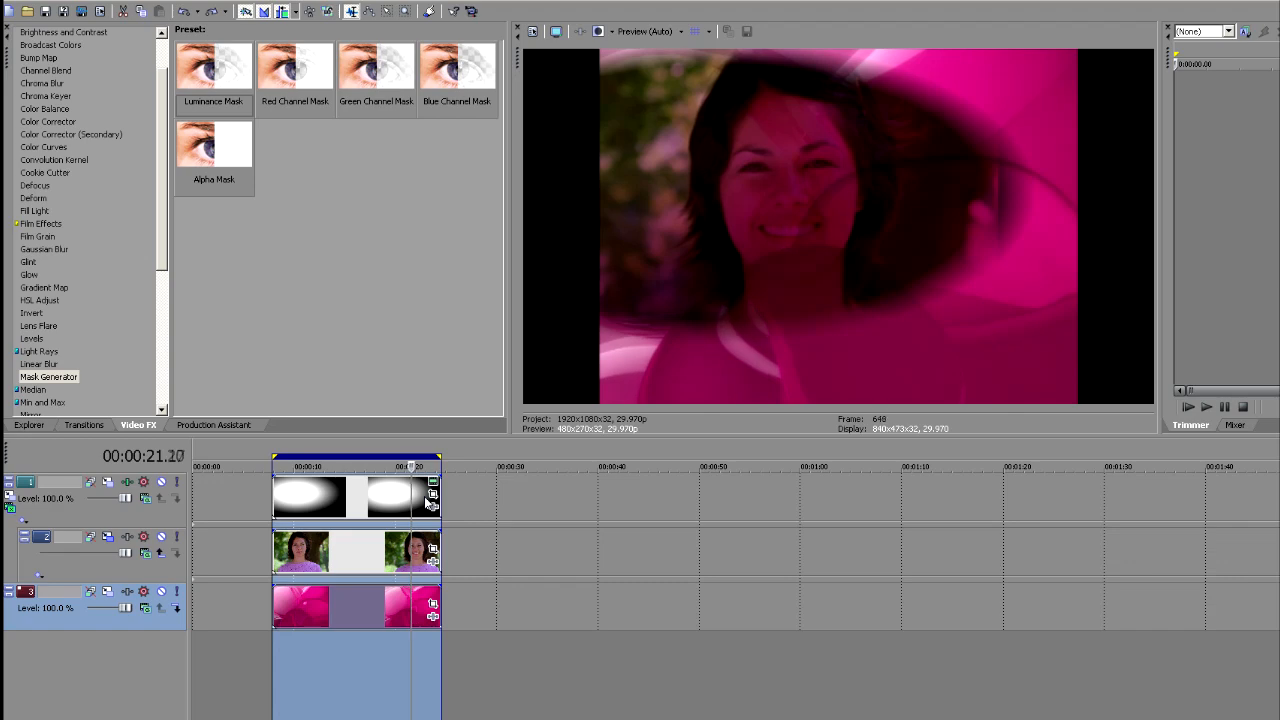
# Step: Reopen the Mask Generator window from track 1's Track FX button
pyautogui.click(26, 498)
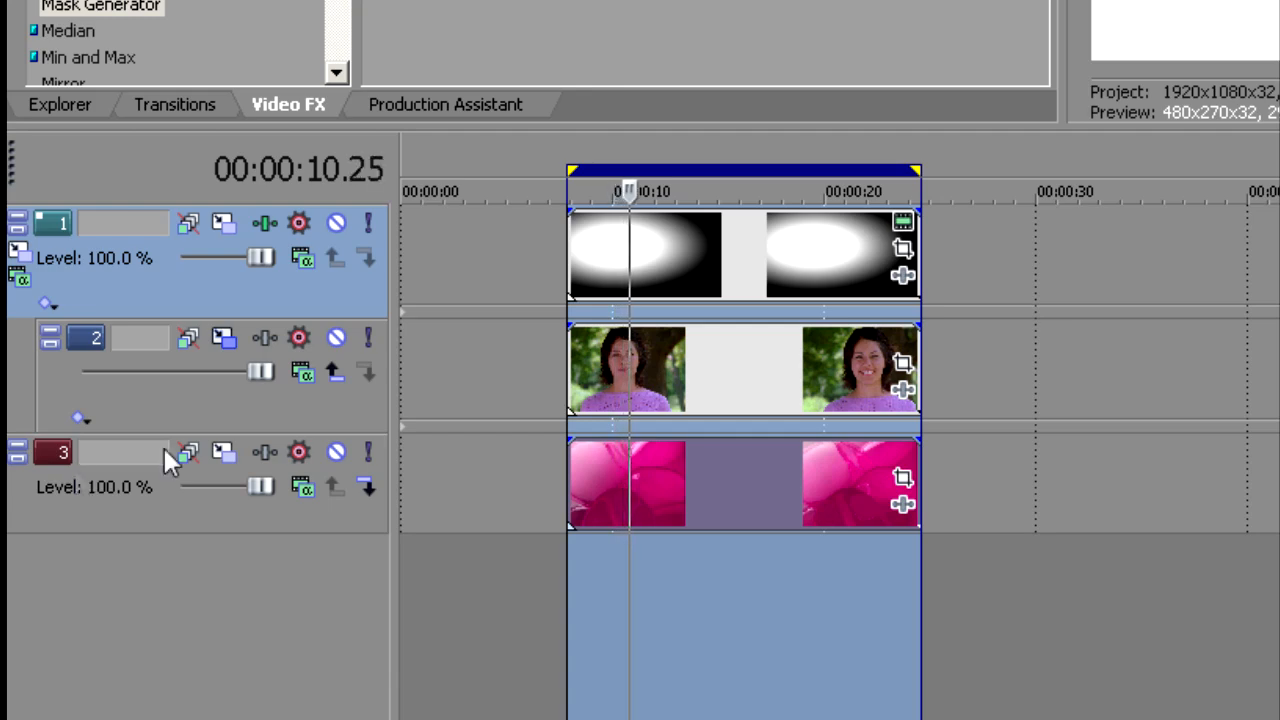
pyautogui.click(304, 260)
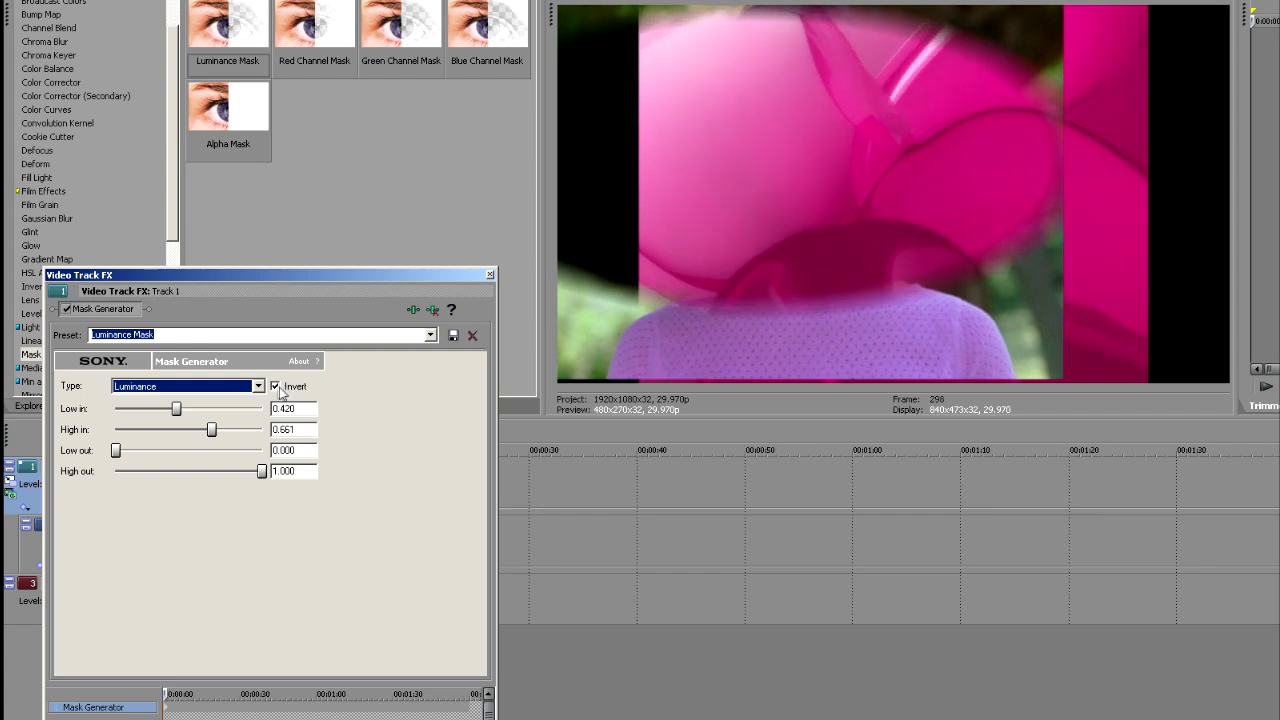
# Step: Untick Invert so the woman shows inside the oval, then bring up Event Pan/Crop on the flower clip
pyautogui.click(276, 386)
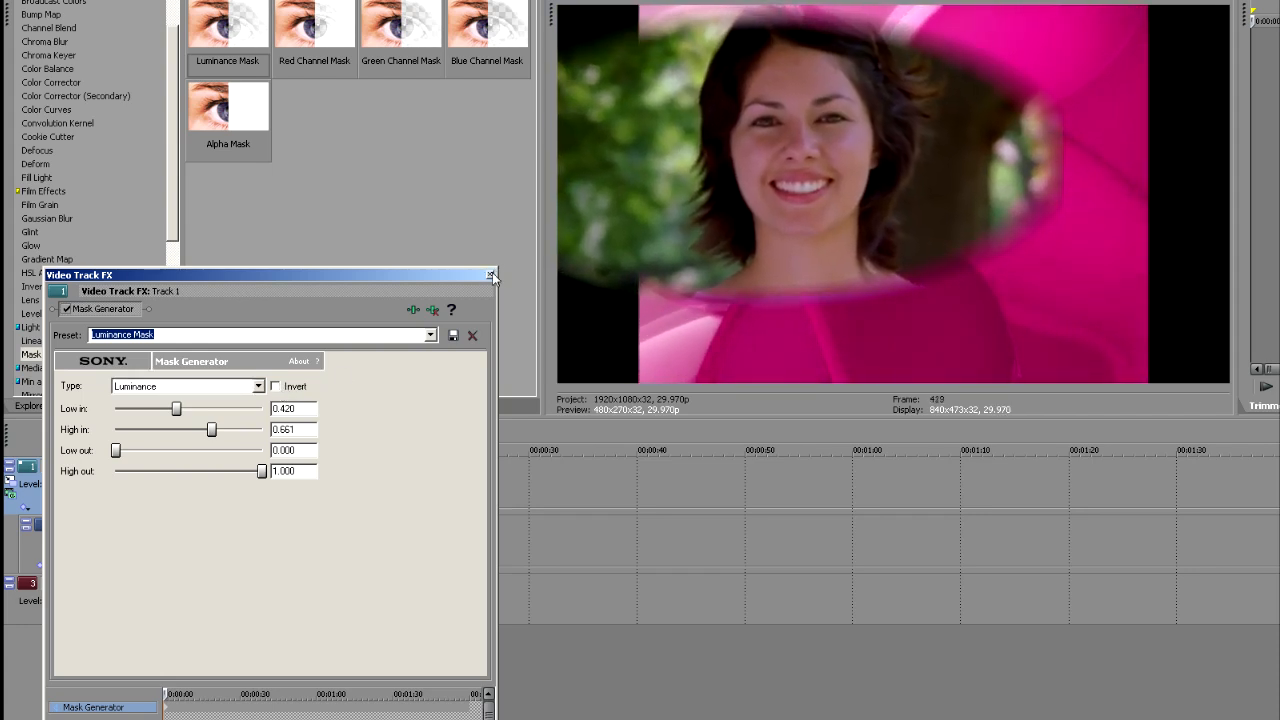
pyautogui.click(492, 276)
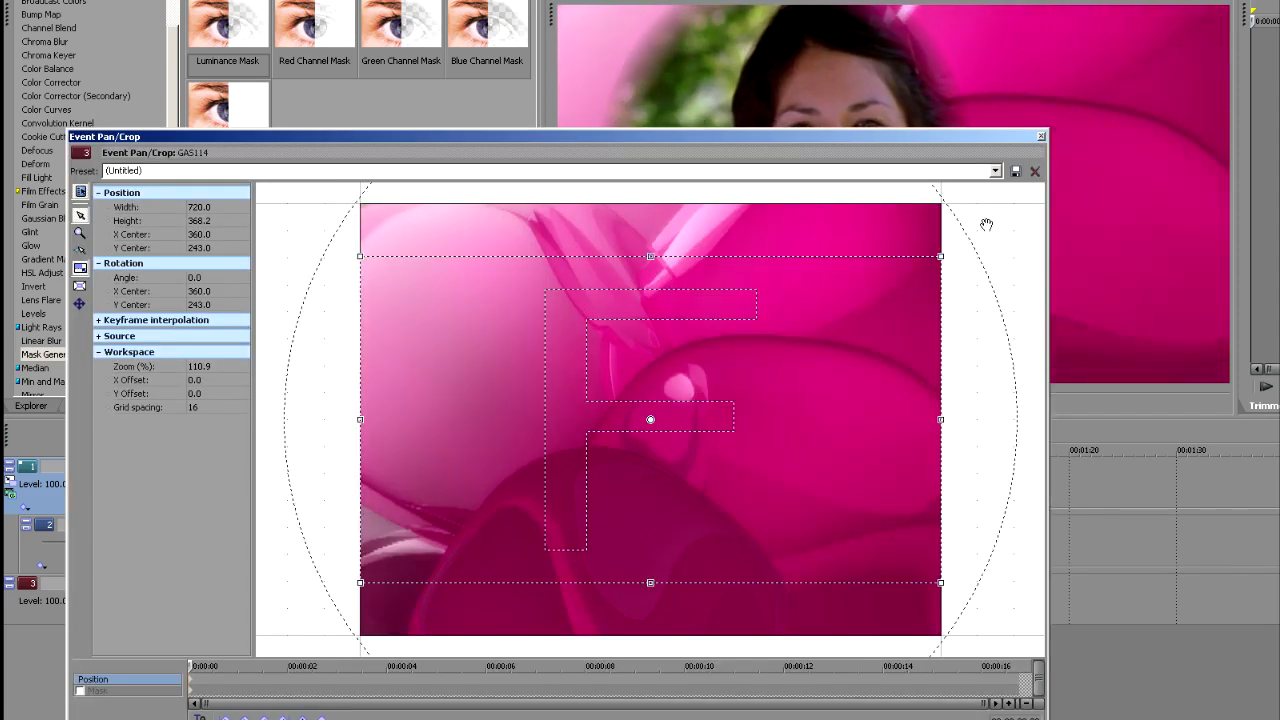
# Step: Move the gradient control point to about X 0.234 Y 0.592 so the oval frames her face
pyautogui.click(1036, 172)
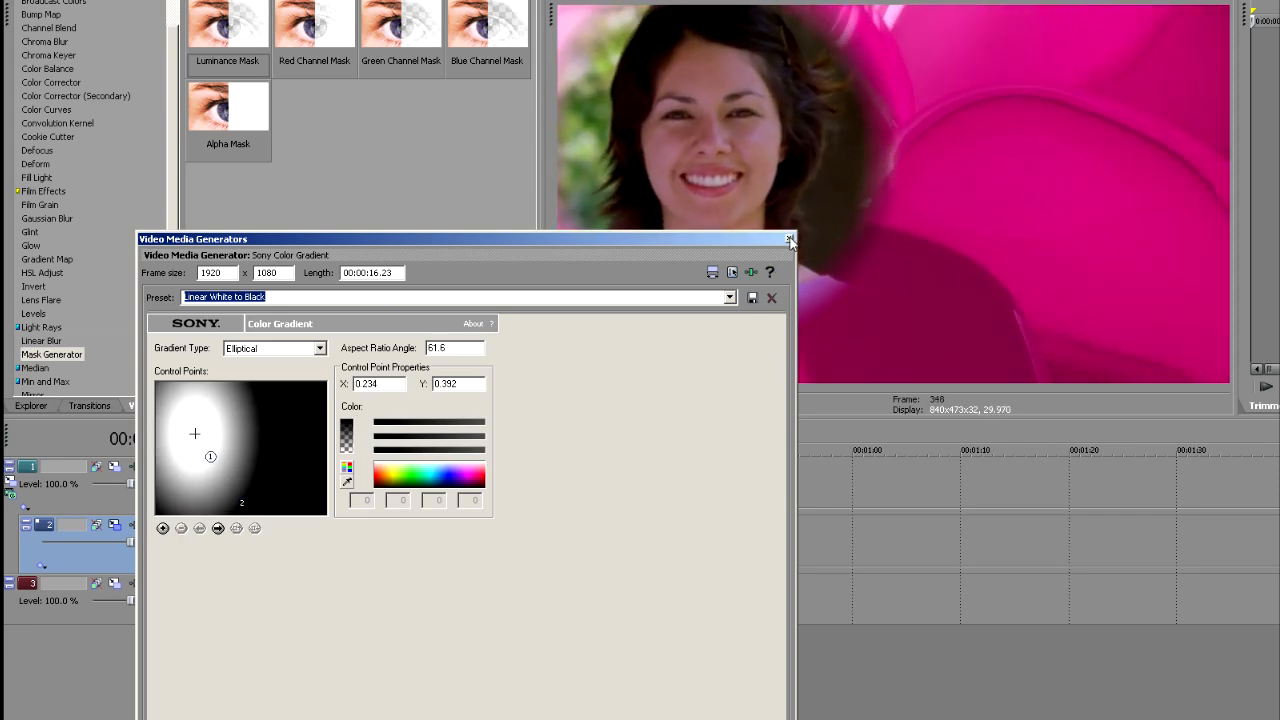
pyautogui.click(788, 240)
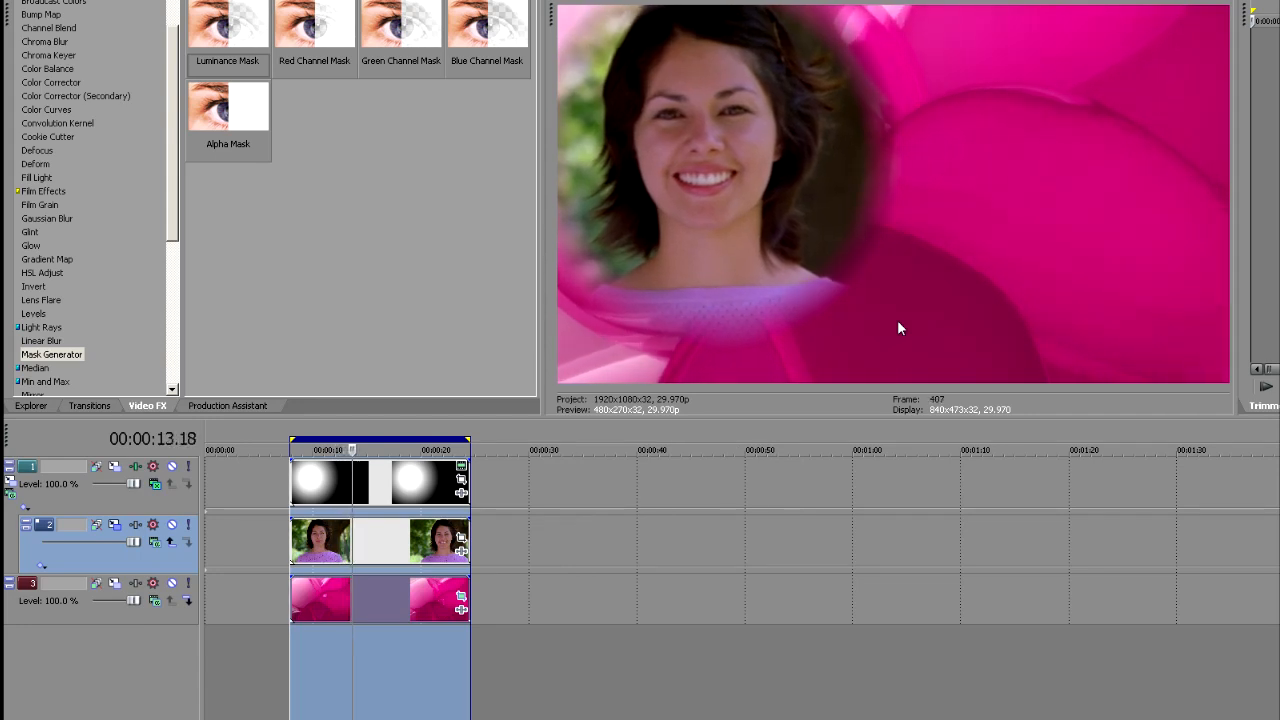